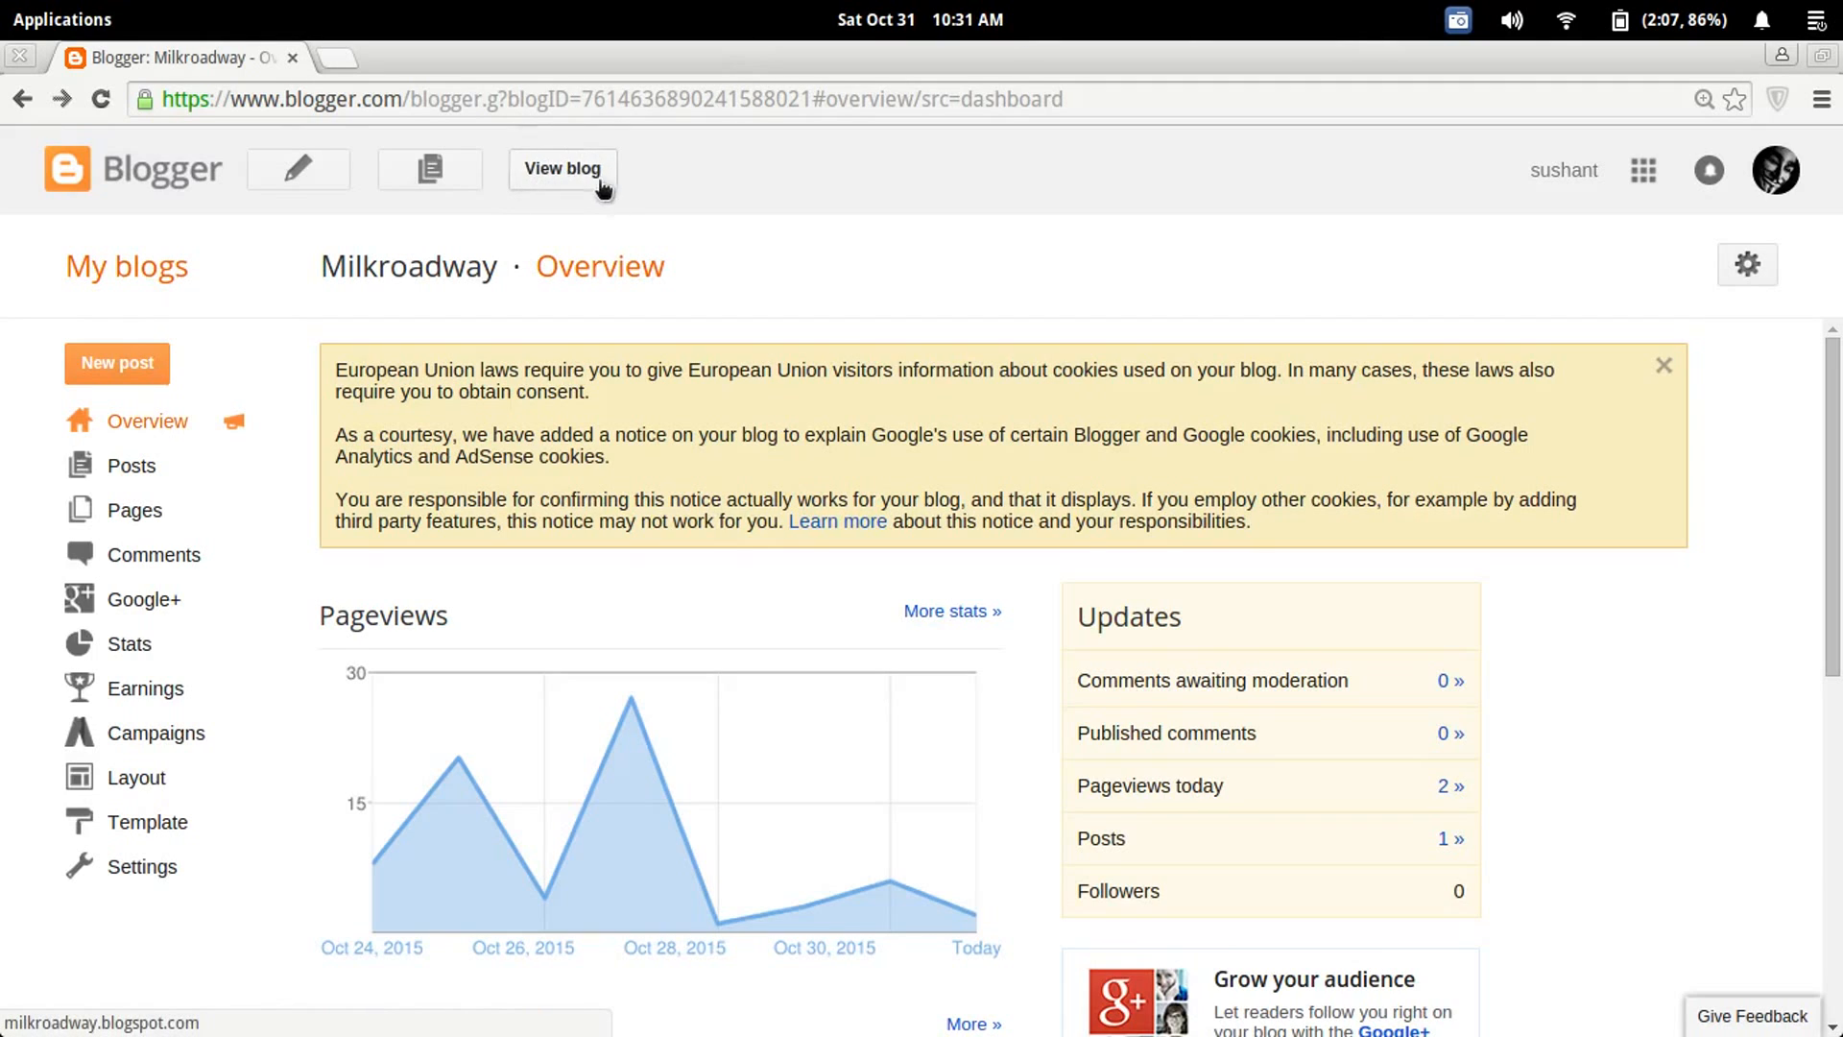
Step: View the live Milkroadway blog's footer credit line, then return to the dashboard
click(562, 169)
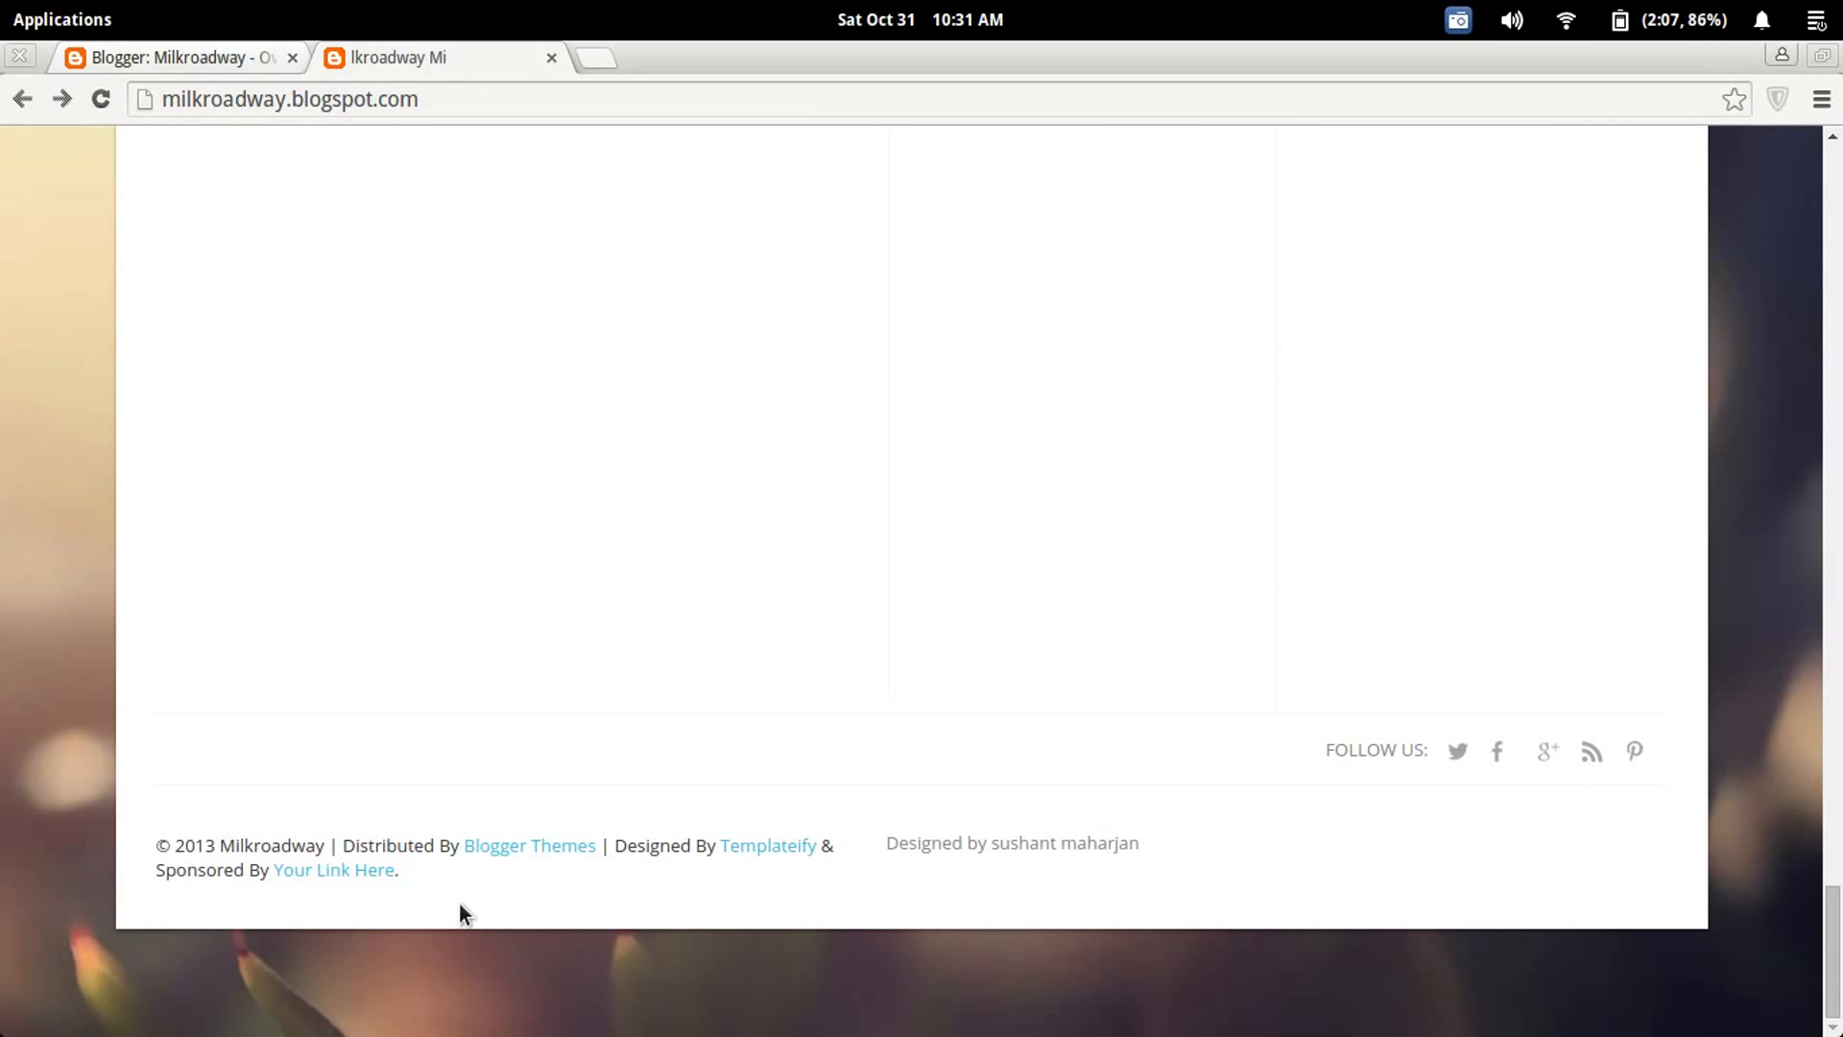
click(177, 57)
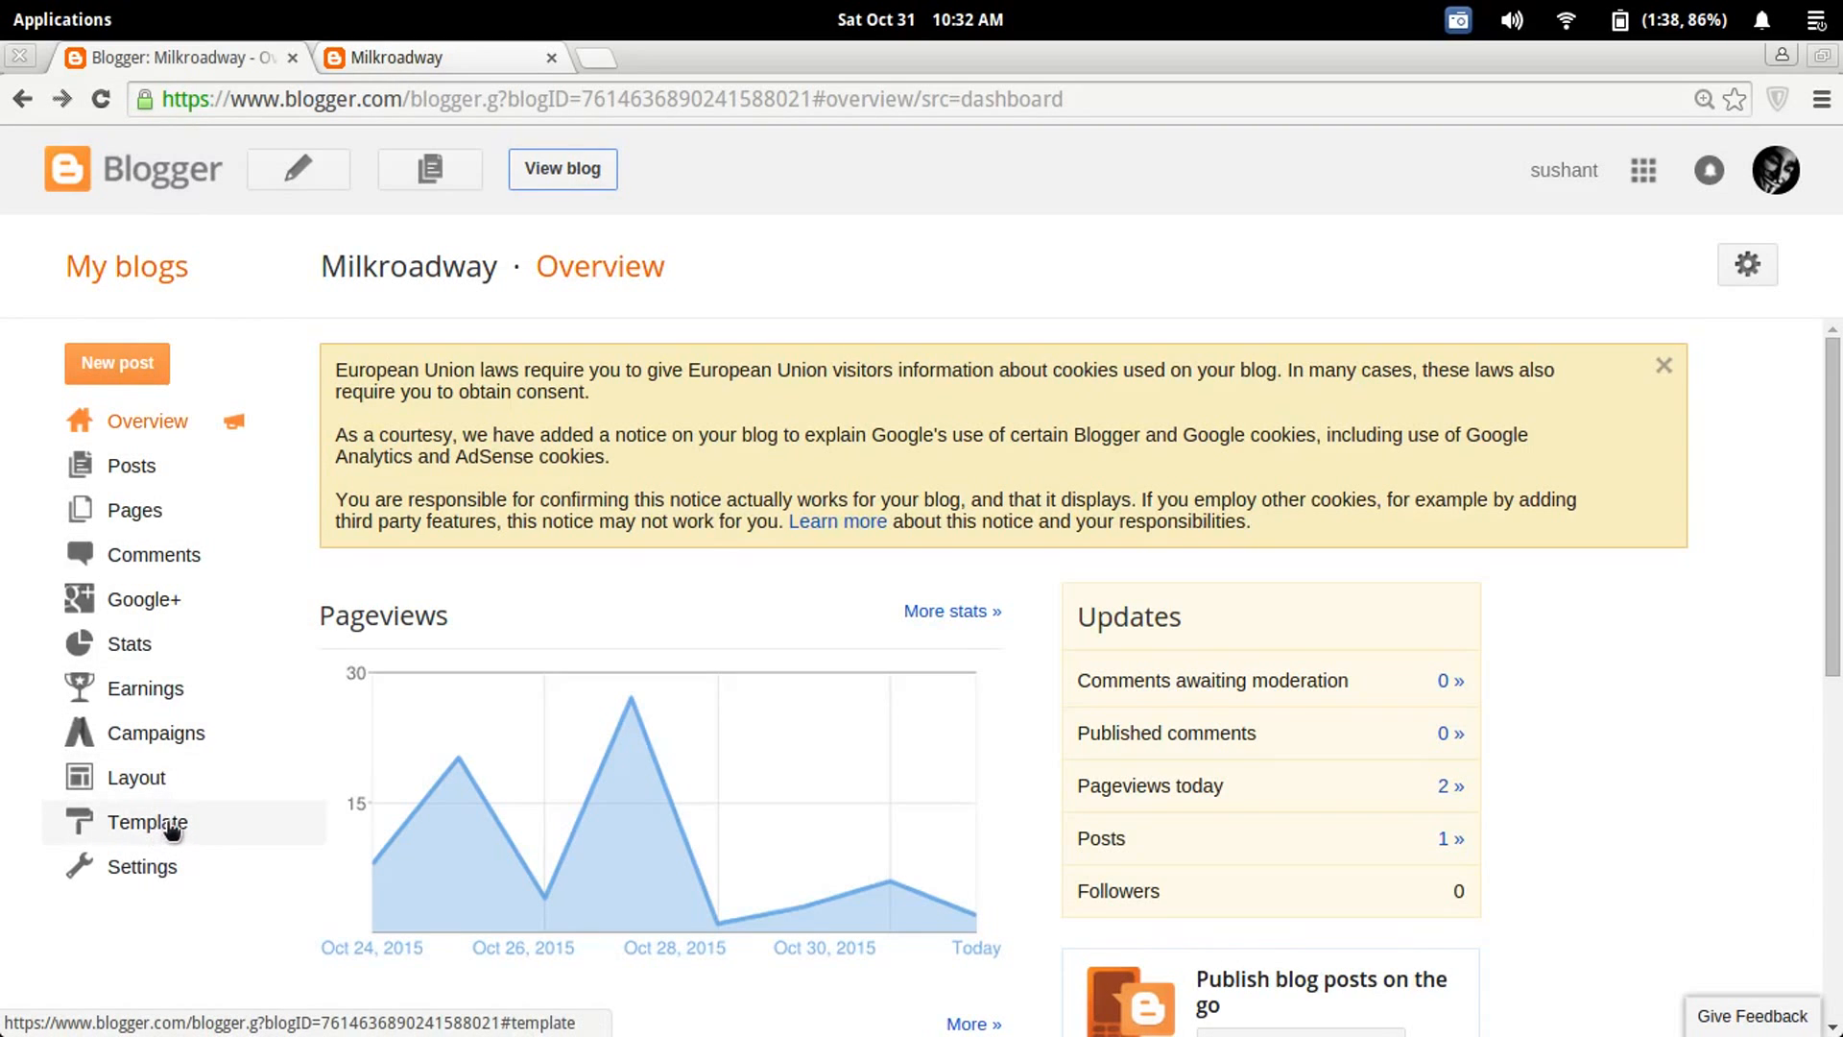
Step: Go to Template and bring up the Edit HTML view of the Milkroadway theme code
click(148, 822)
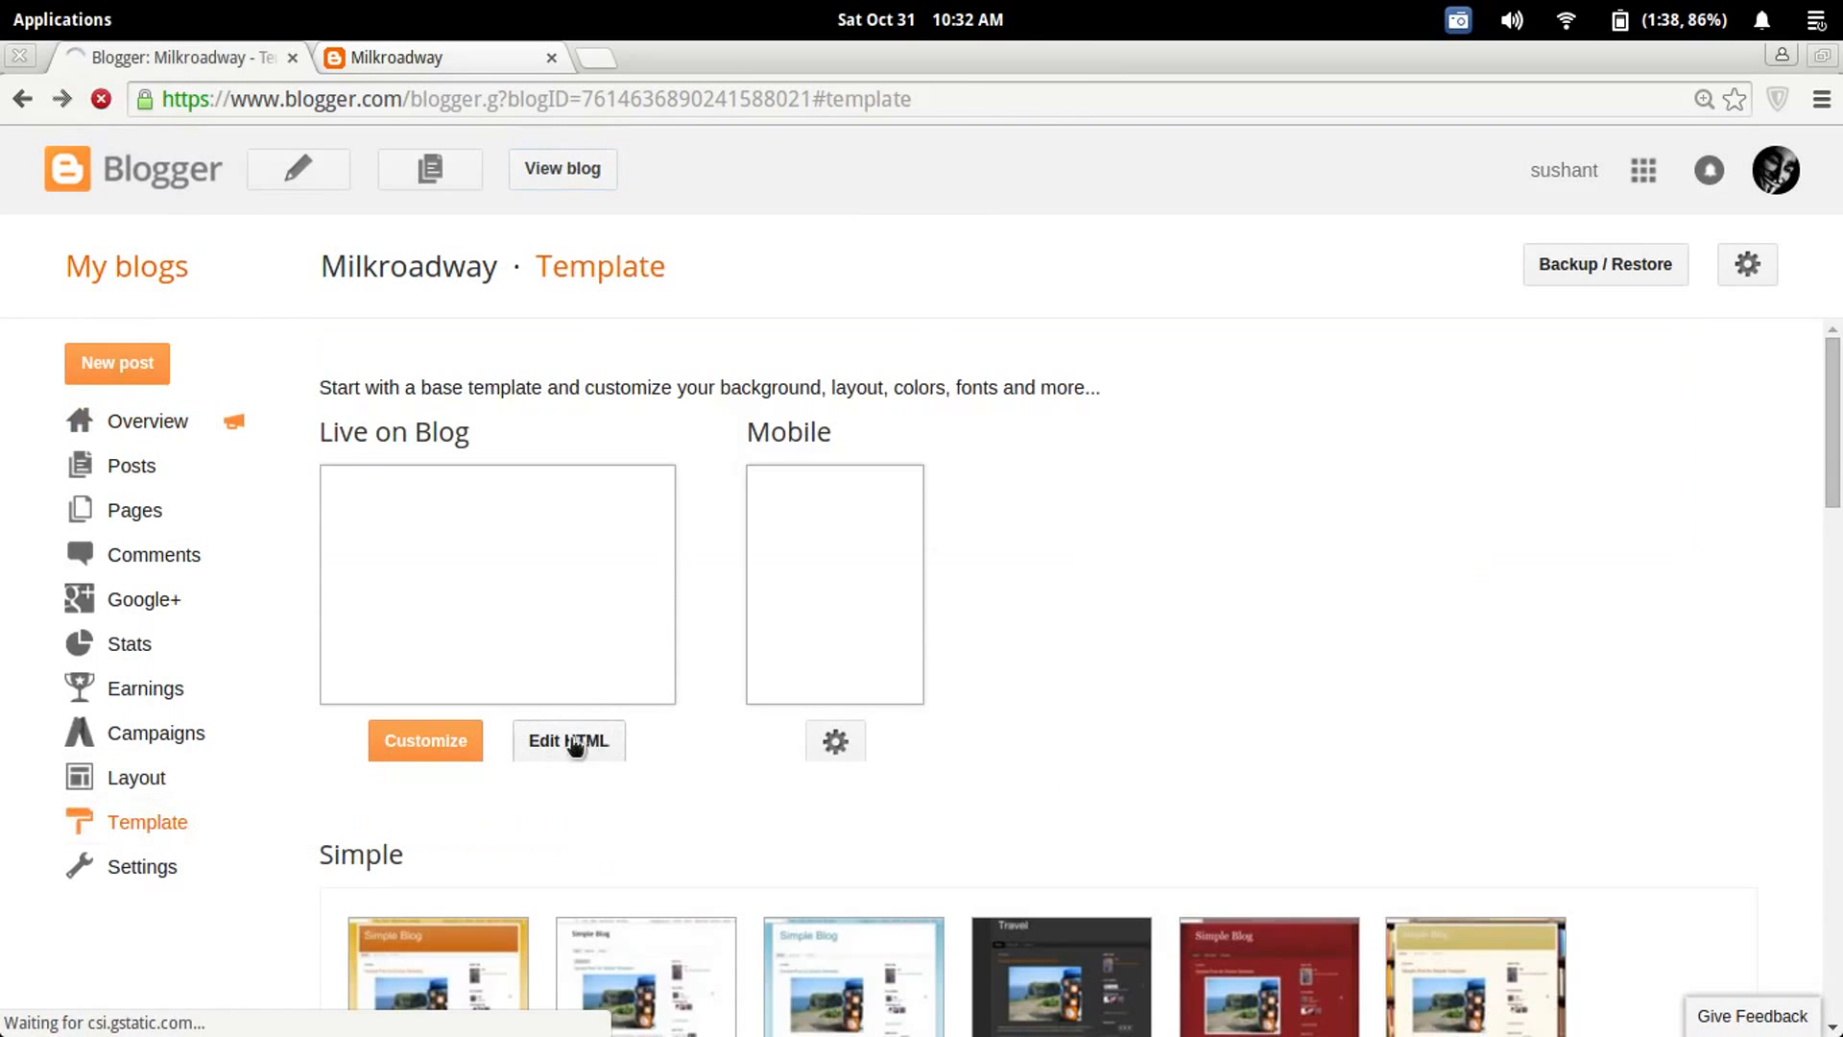
click(568, 741)
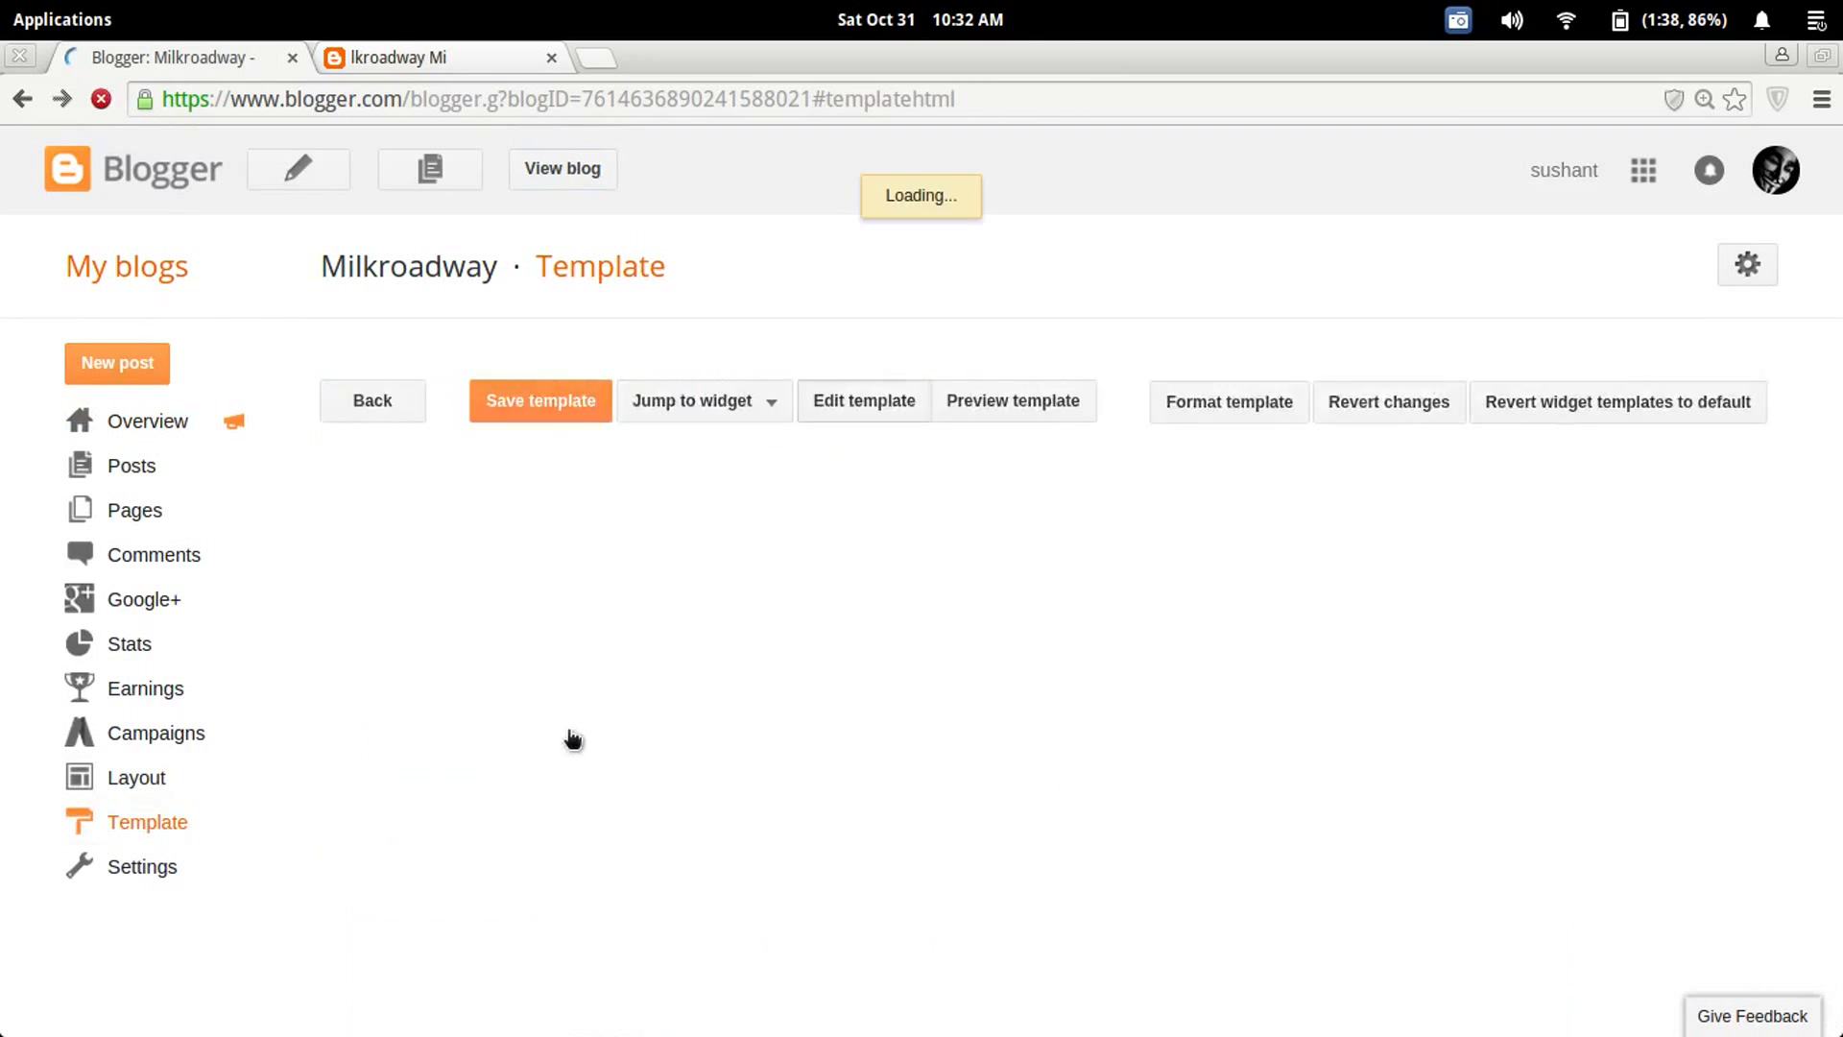
click(540, 399)
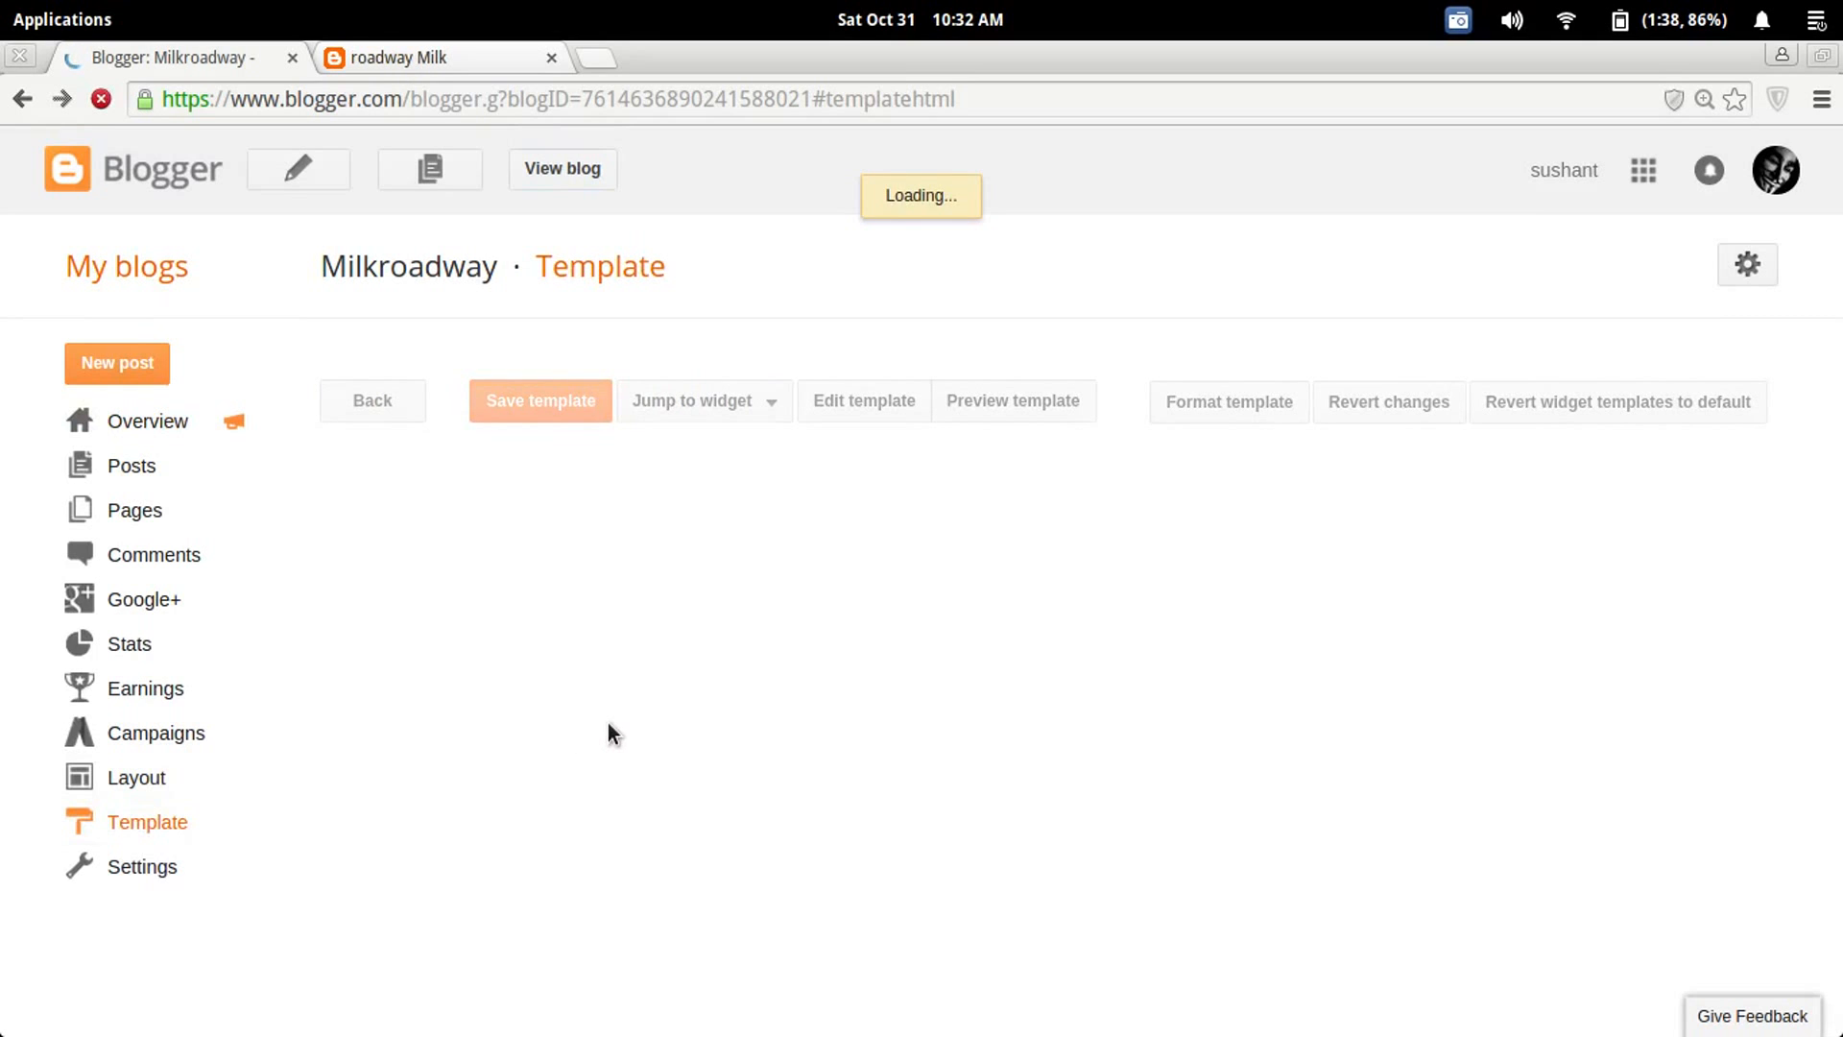
click(862, 402)
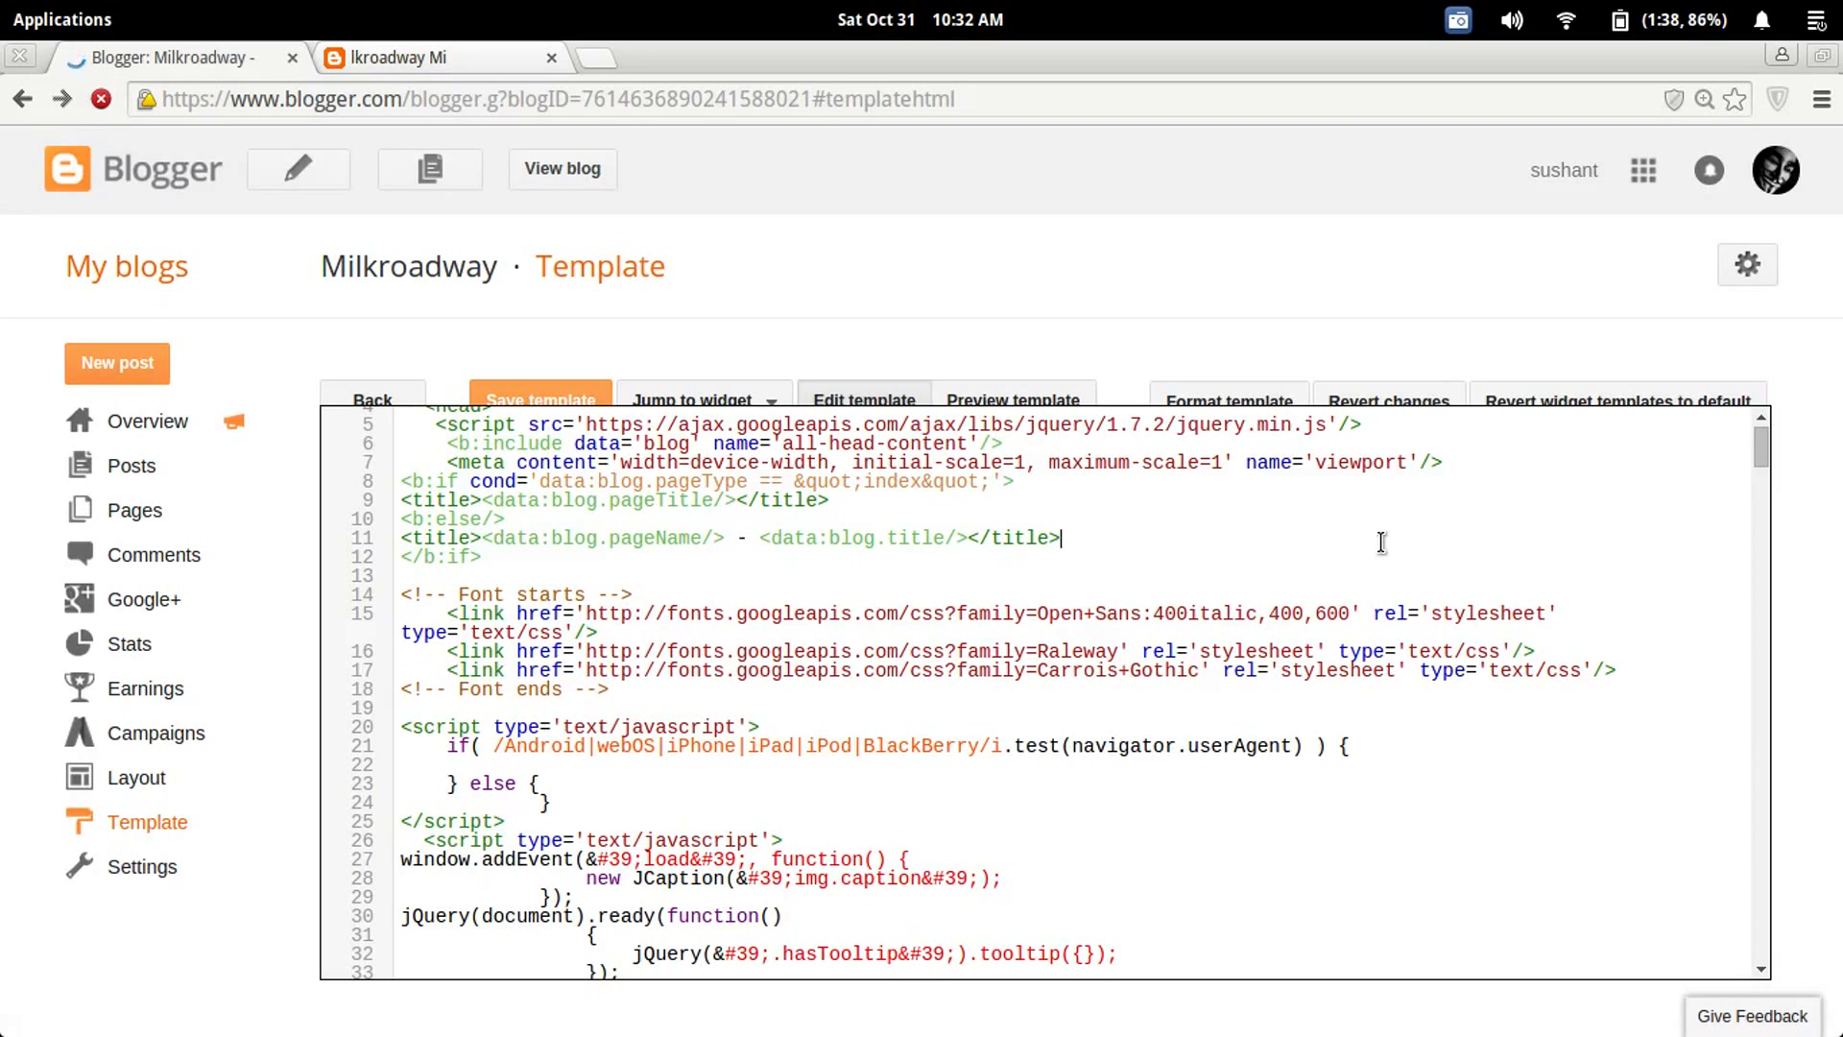
Step: Search the template code for the closing footer tag to locate the credit lines
key(ctrl+f)
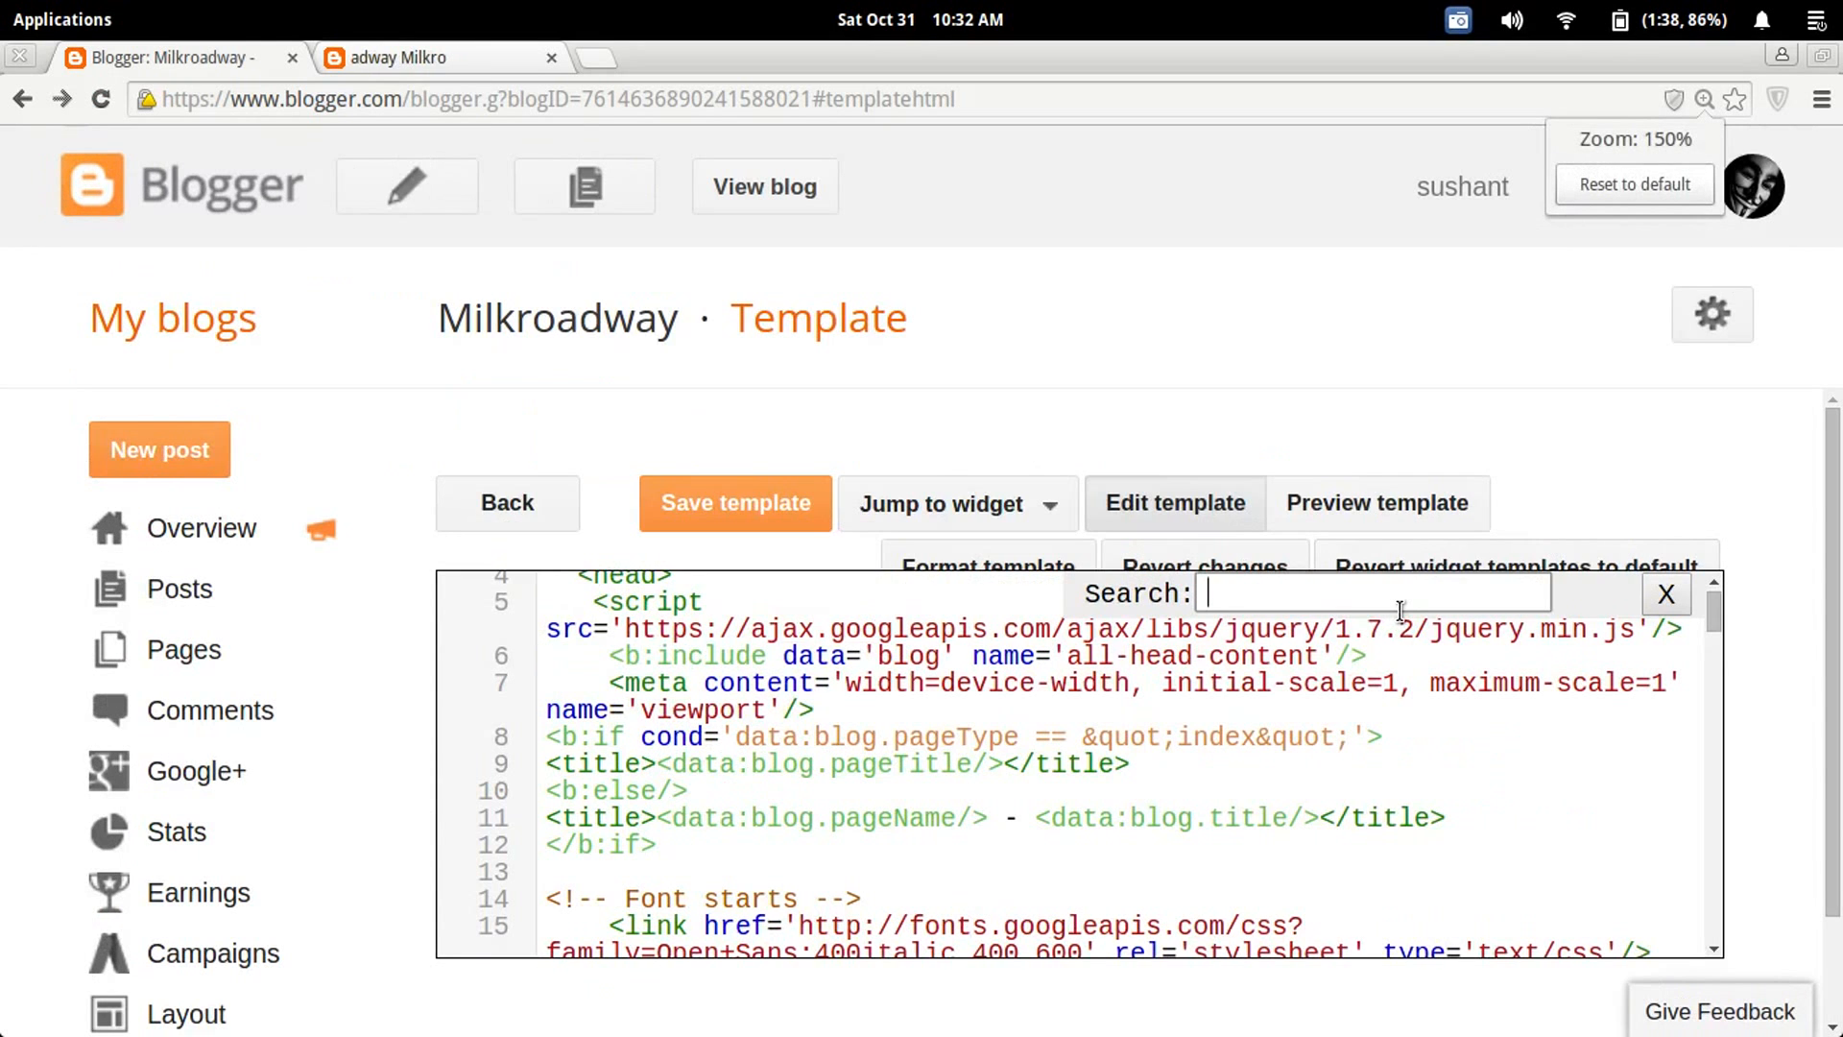
text(<)
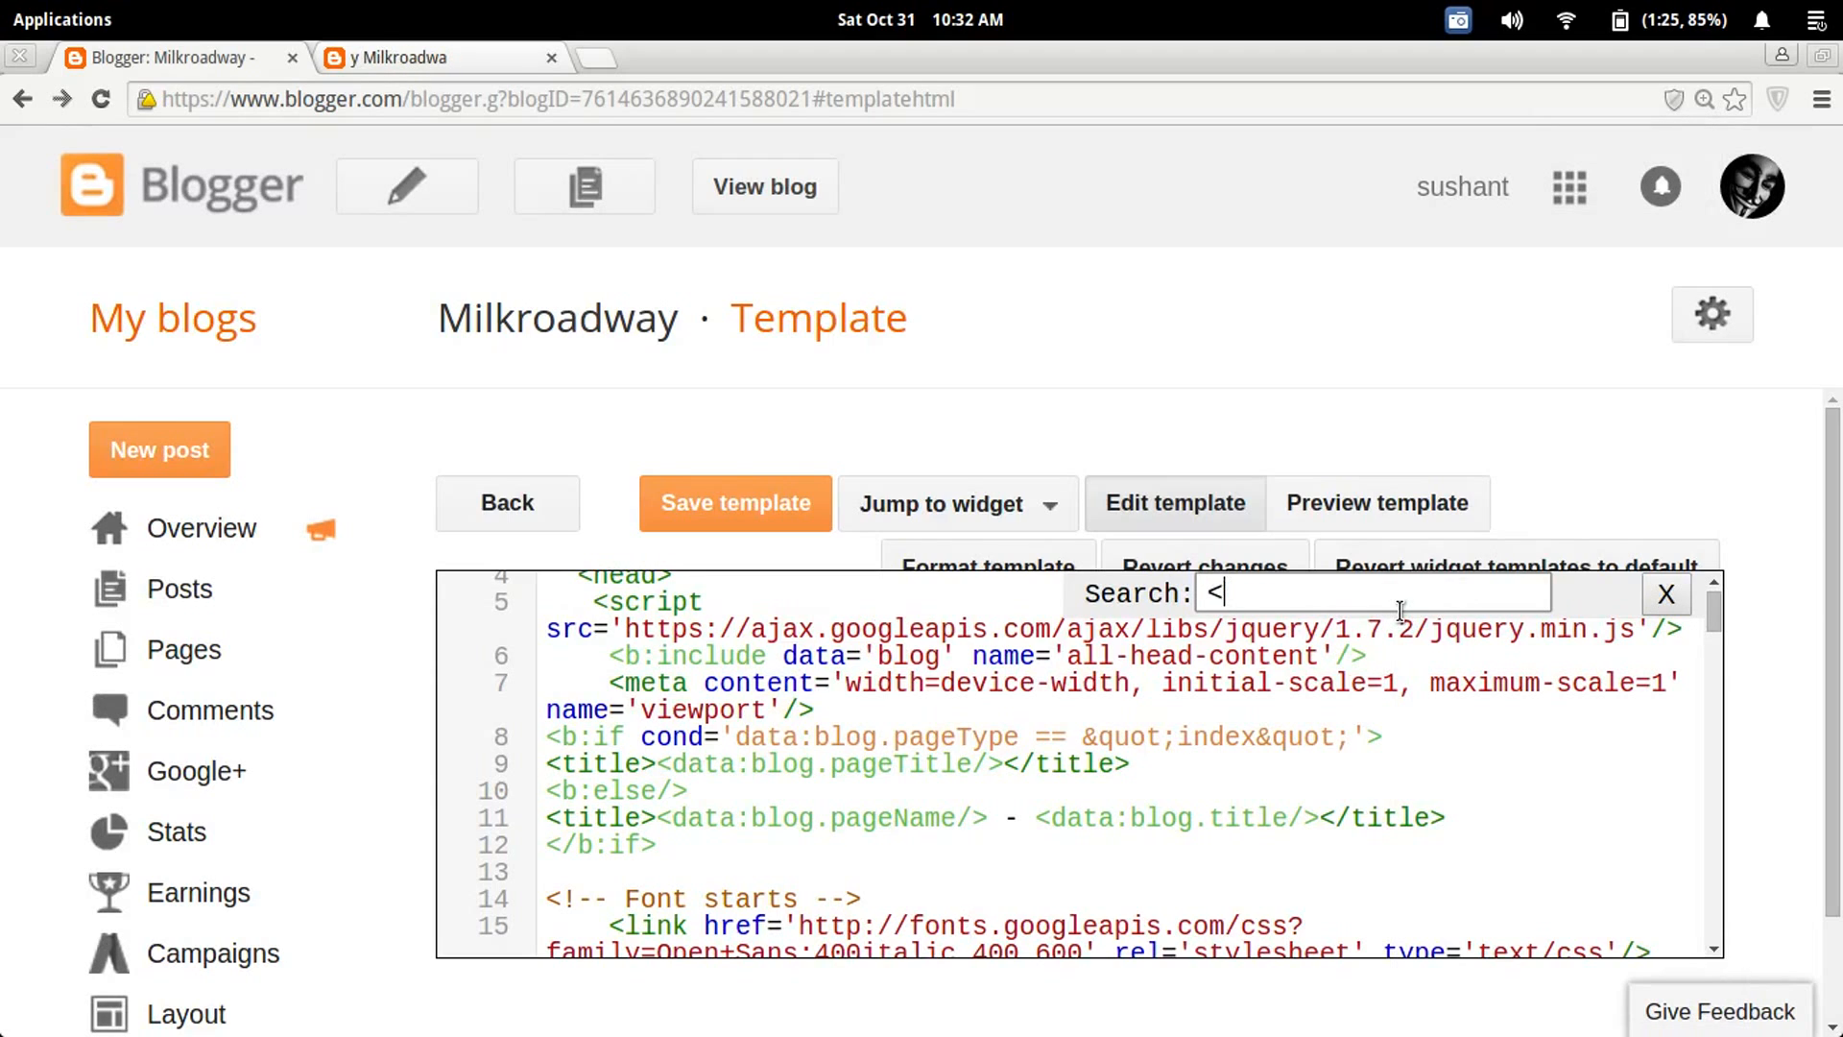
right_click(1369, 591)
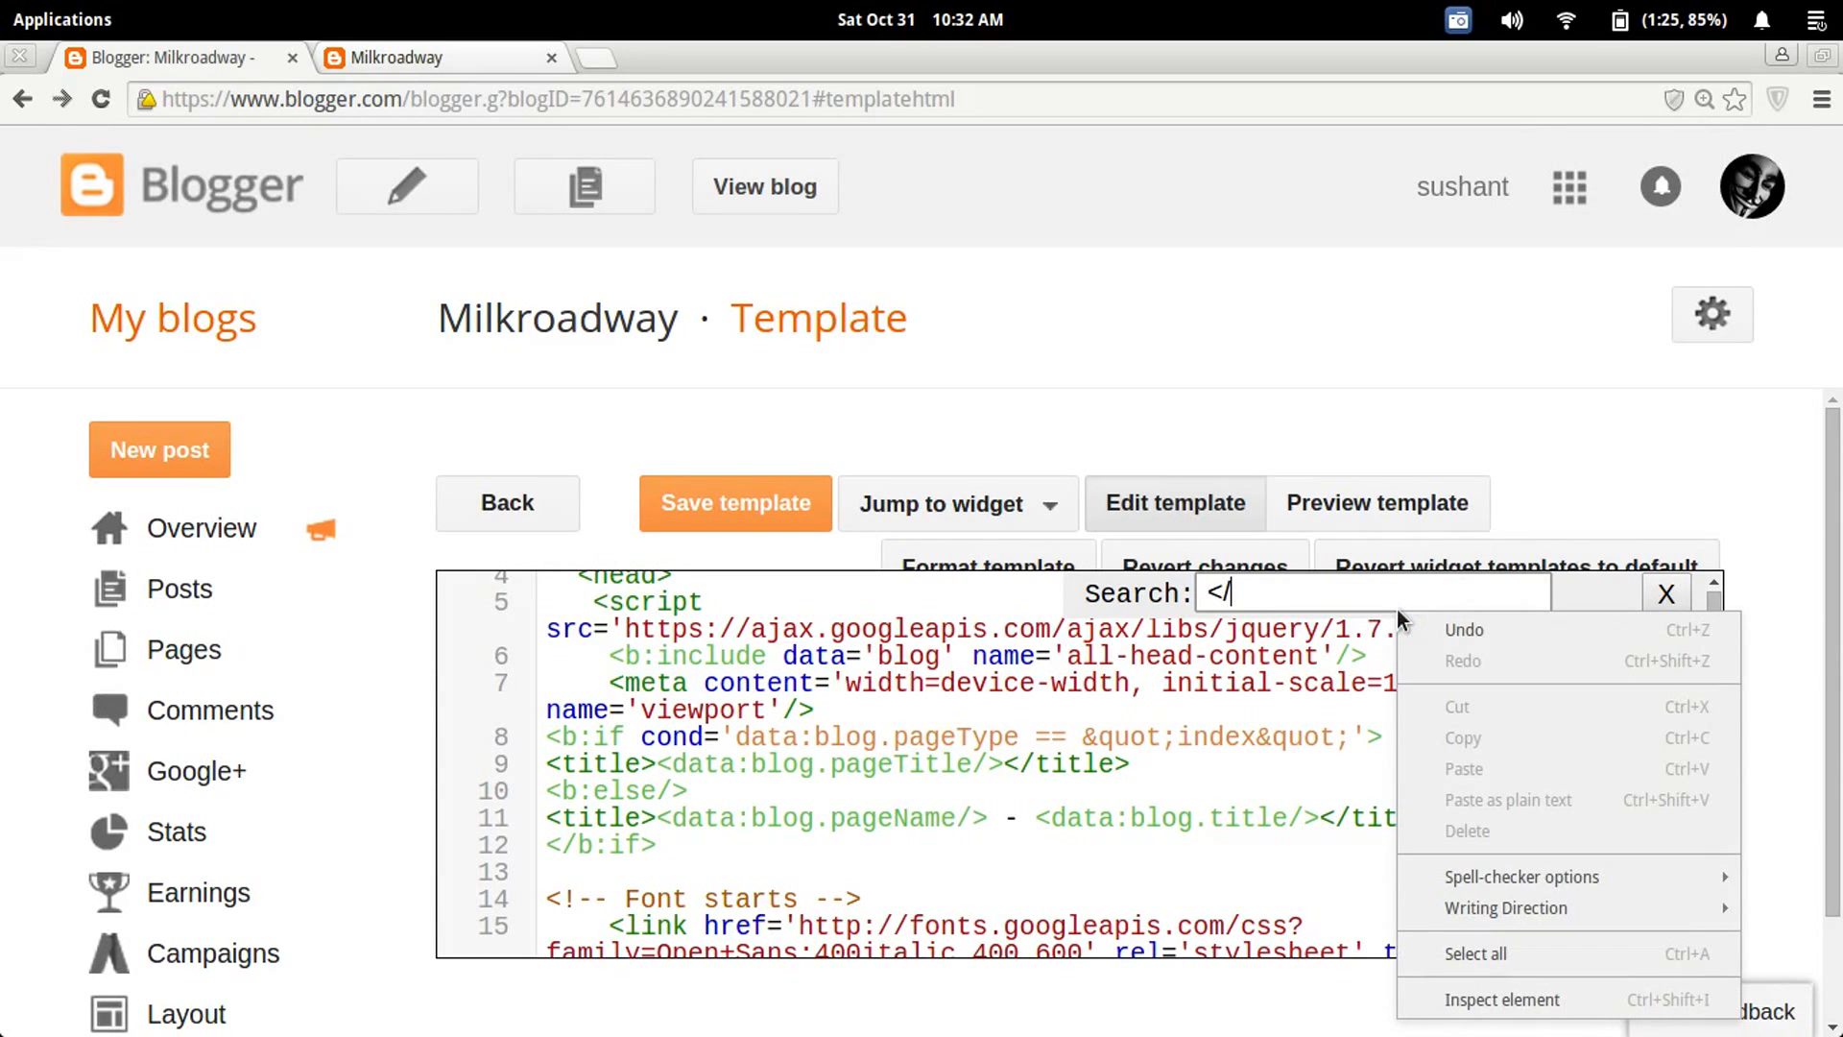
text(r)
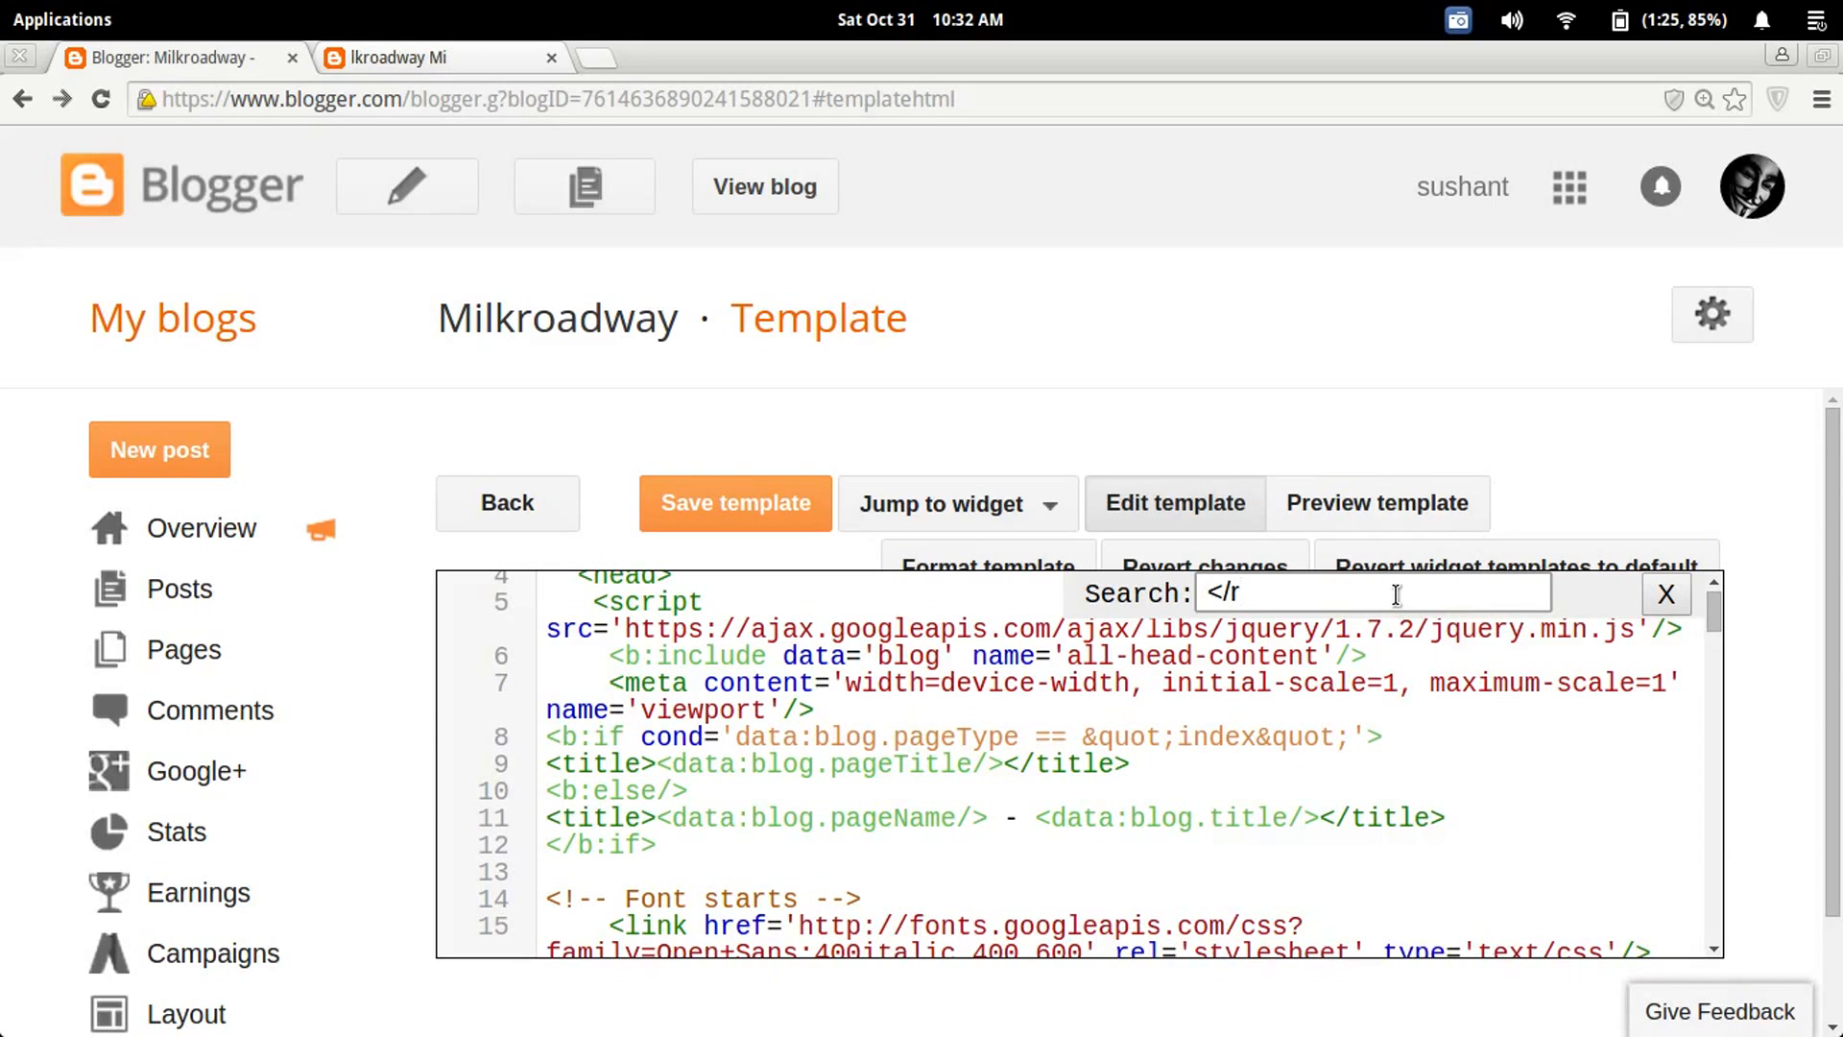
text(footer>)
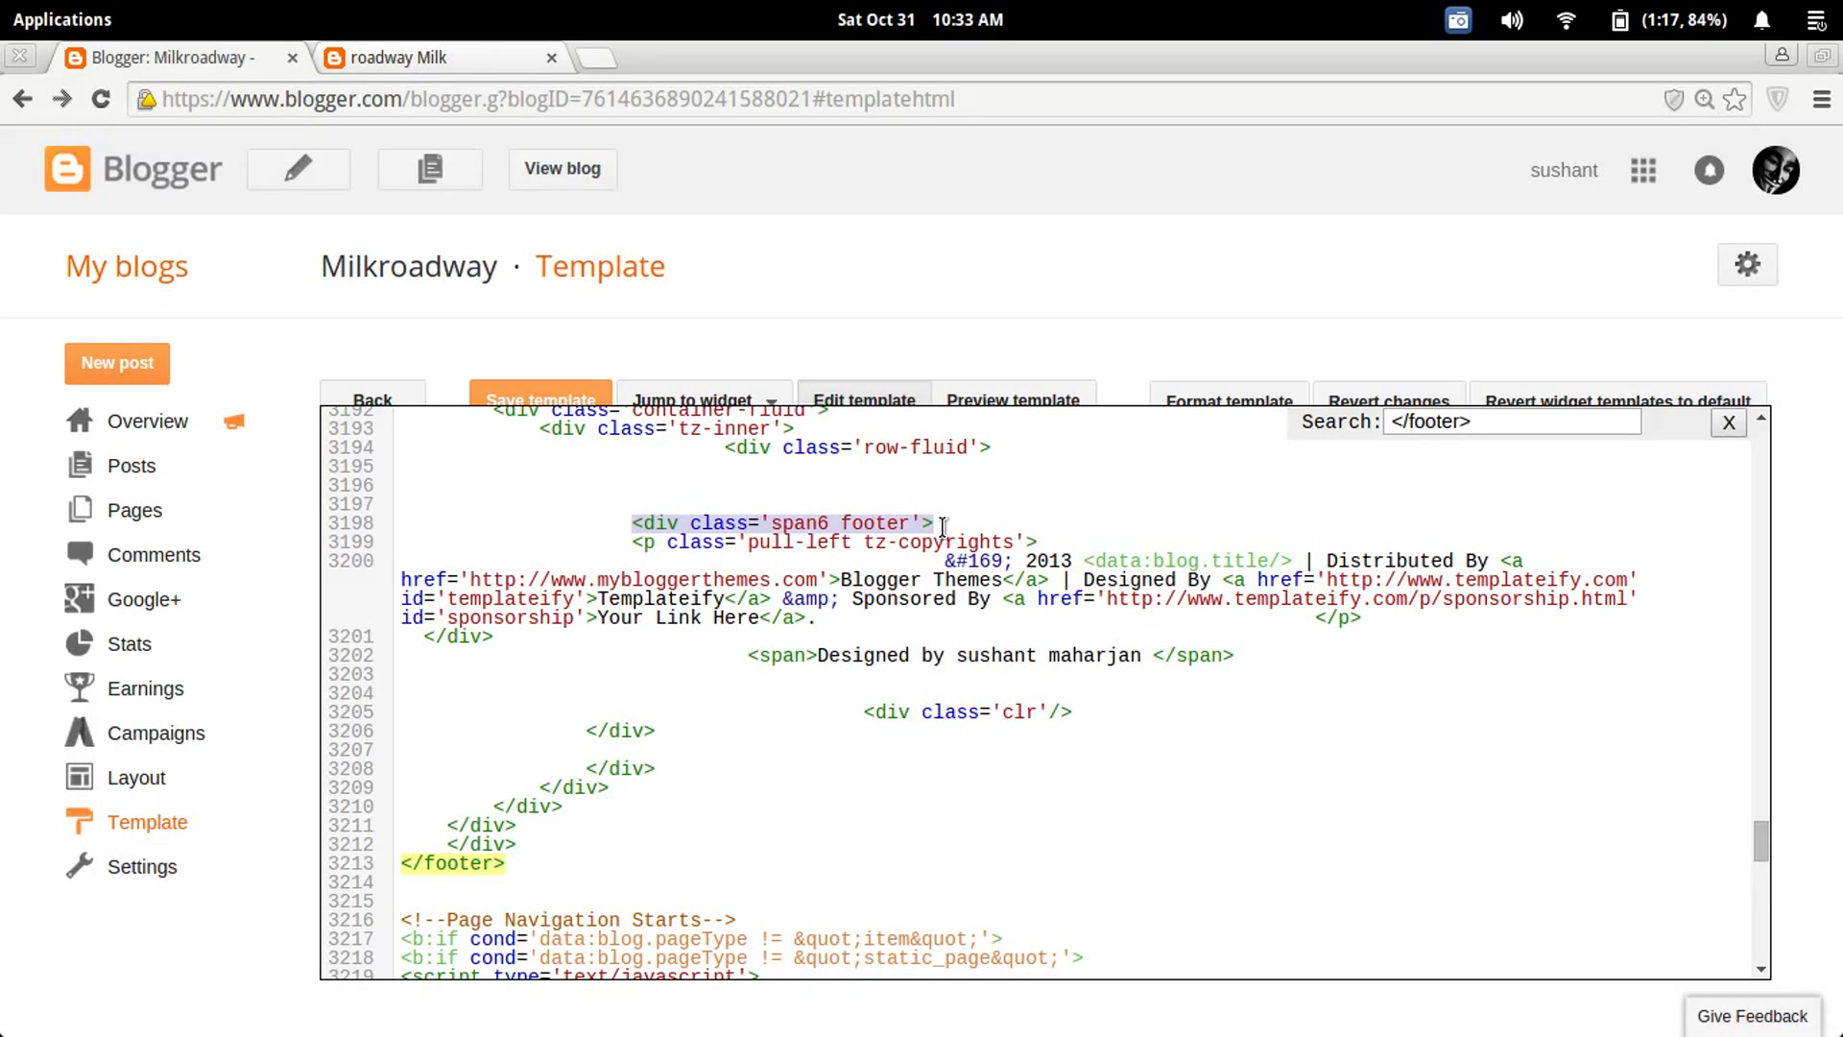
Step: Add style='visibility:hidden' to the <div class='span6 footer'> opening tag
drag(936, 522, 994, 611)
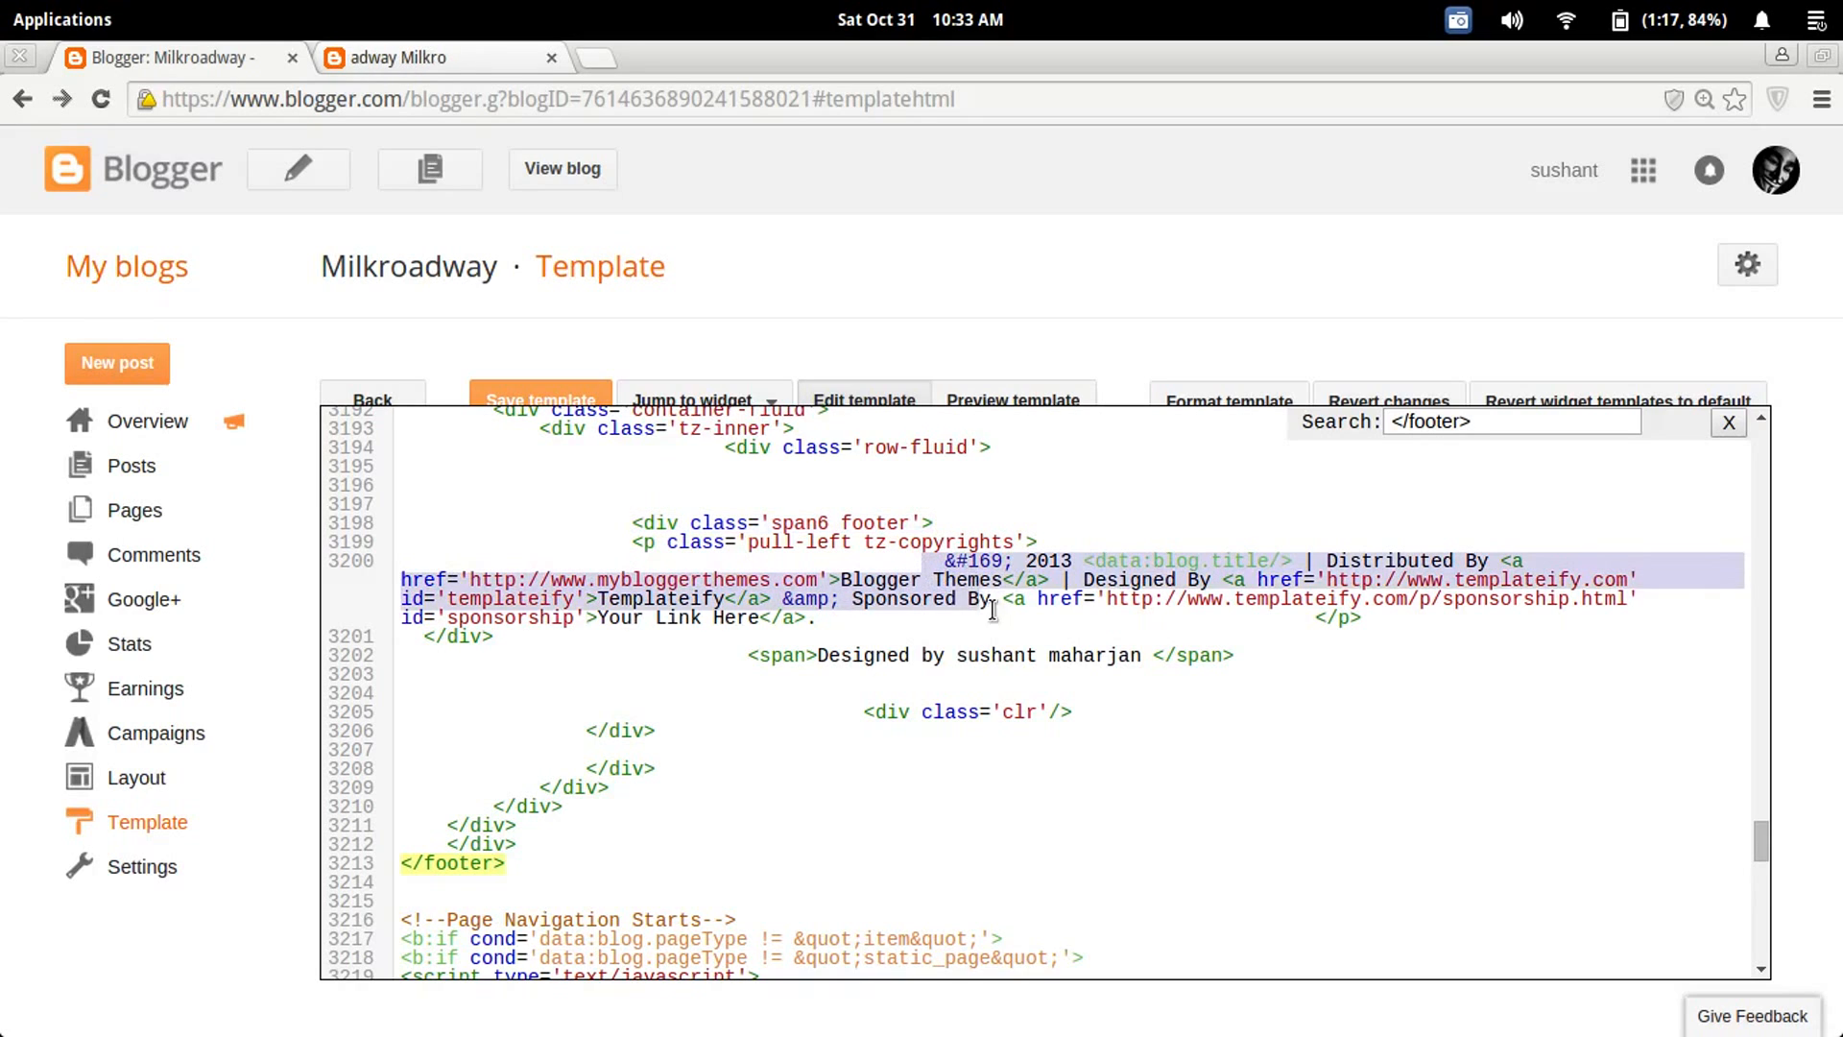
click(762, 522)
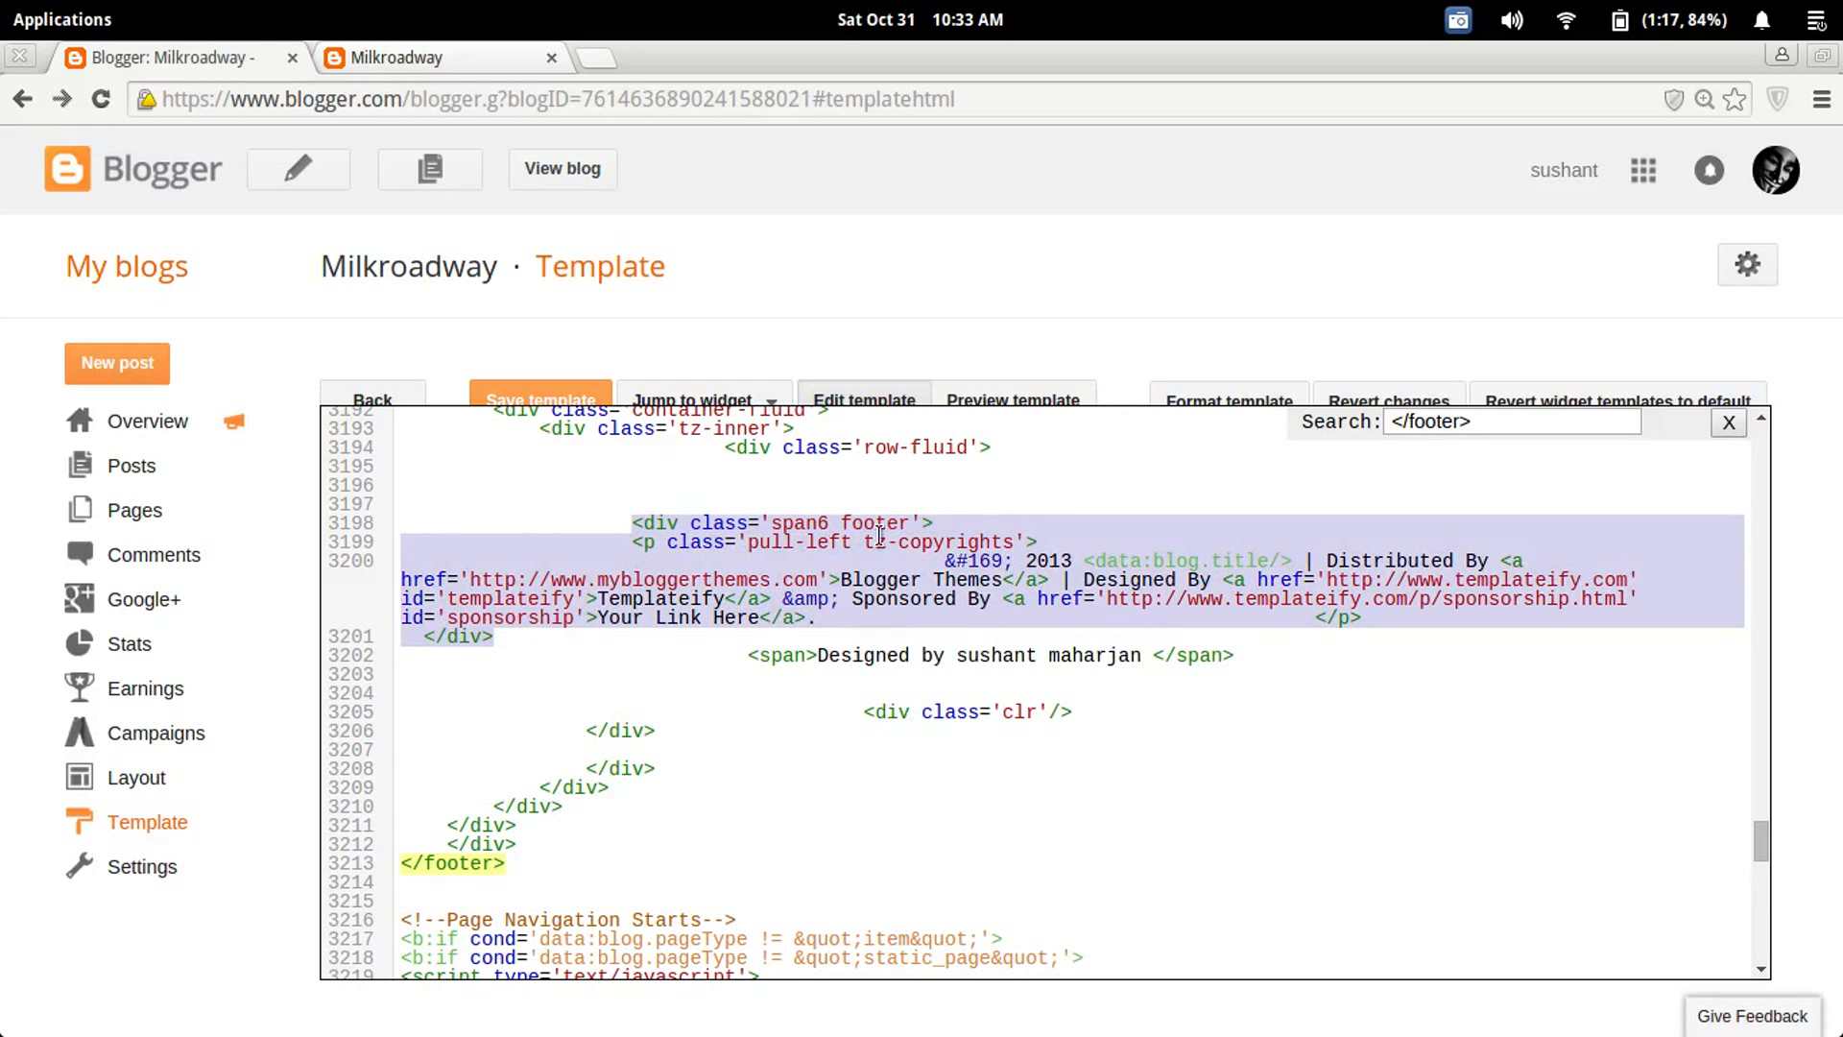
click(935, 522)
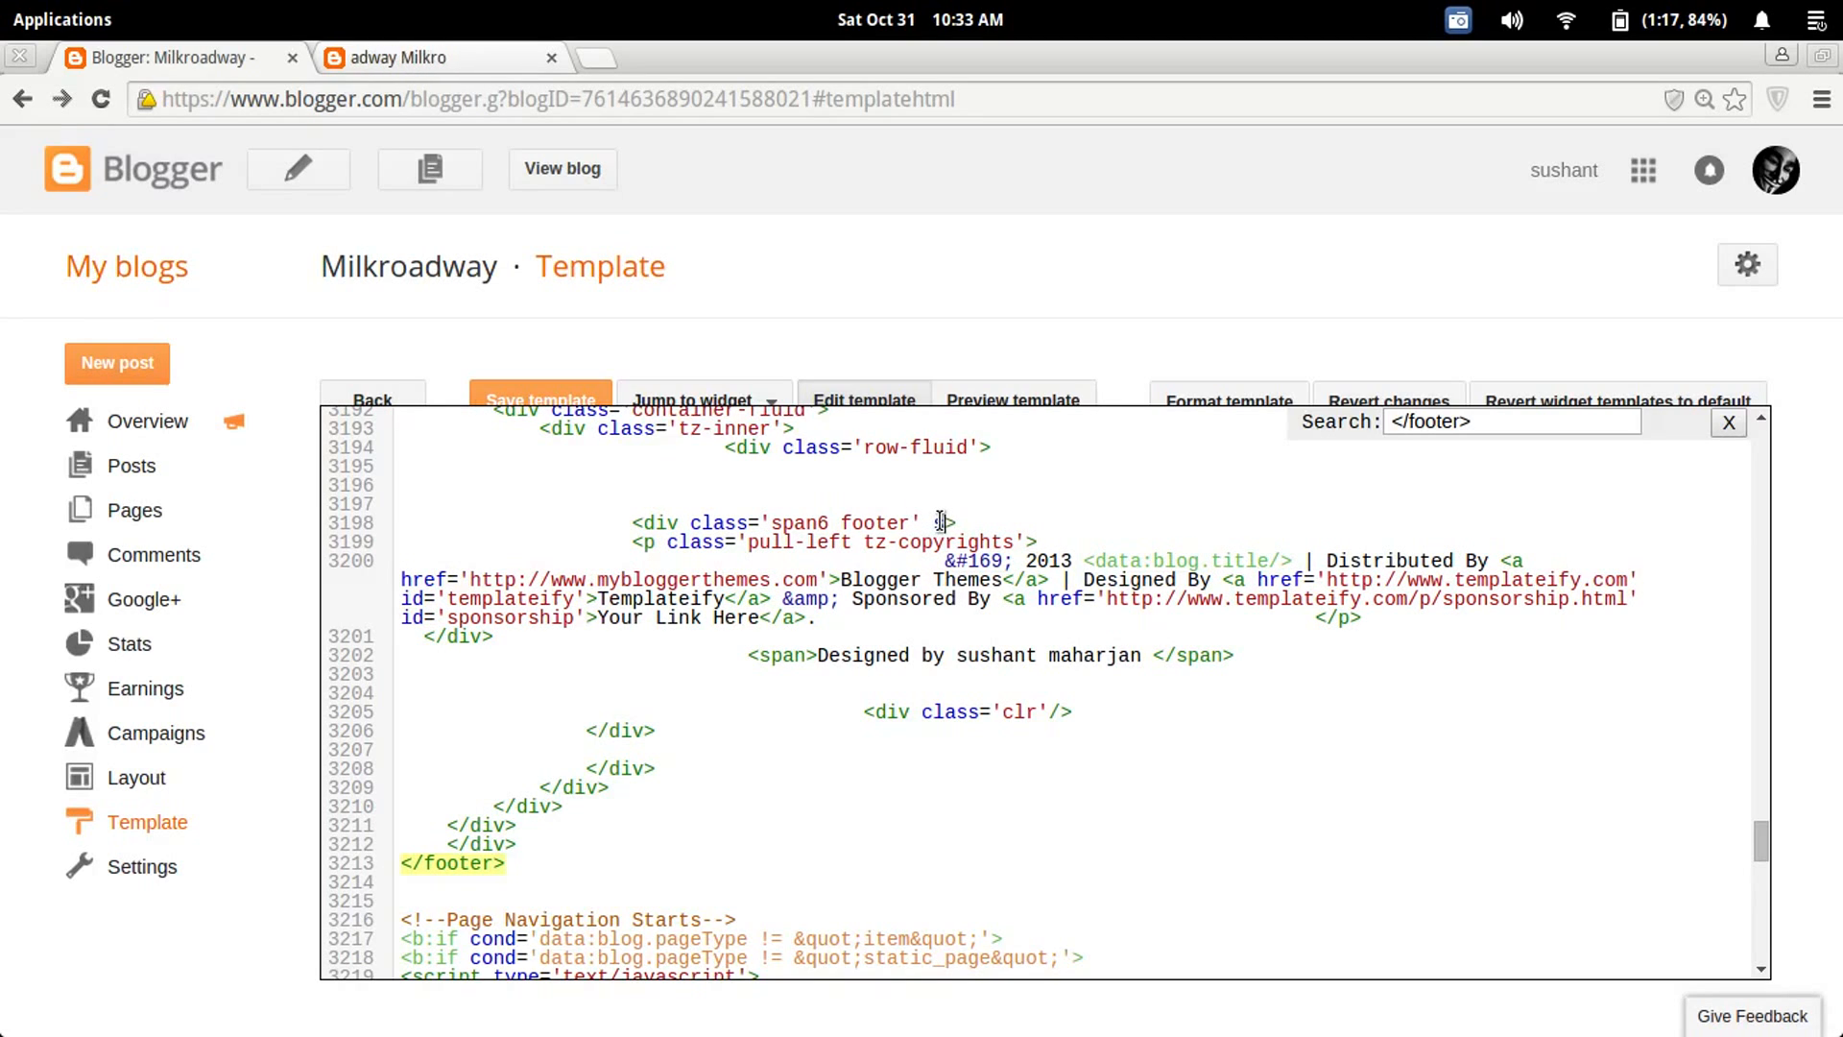
text(style)
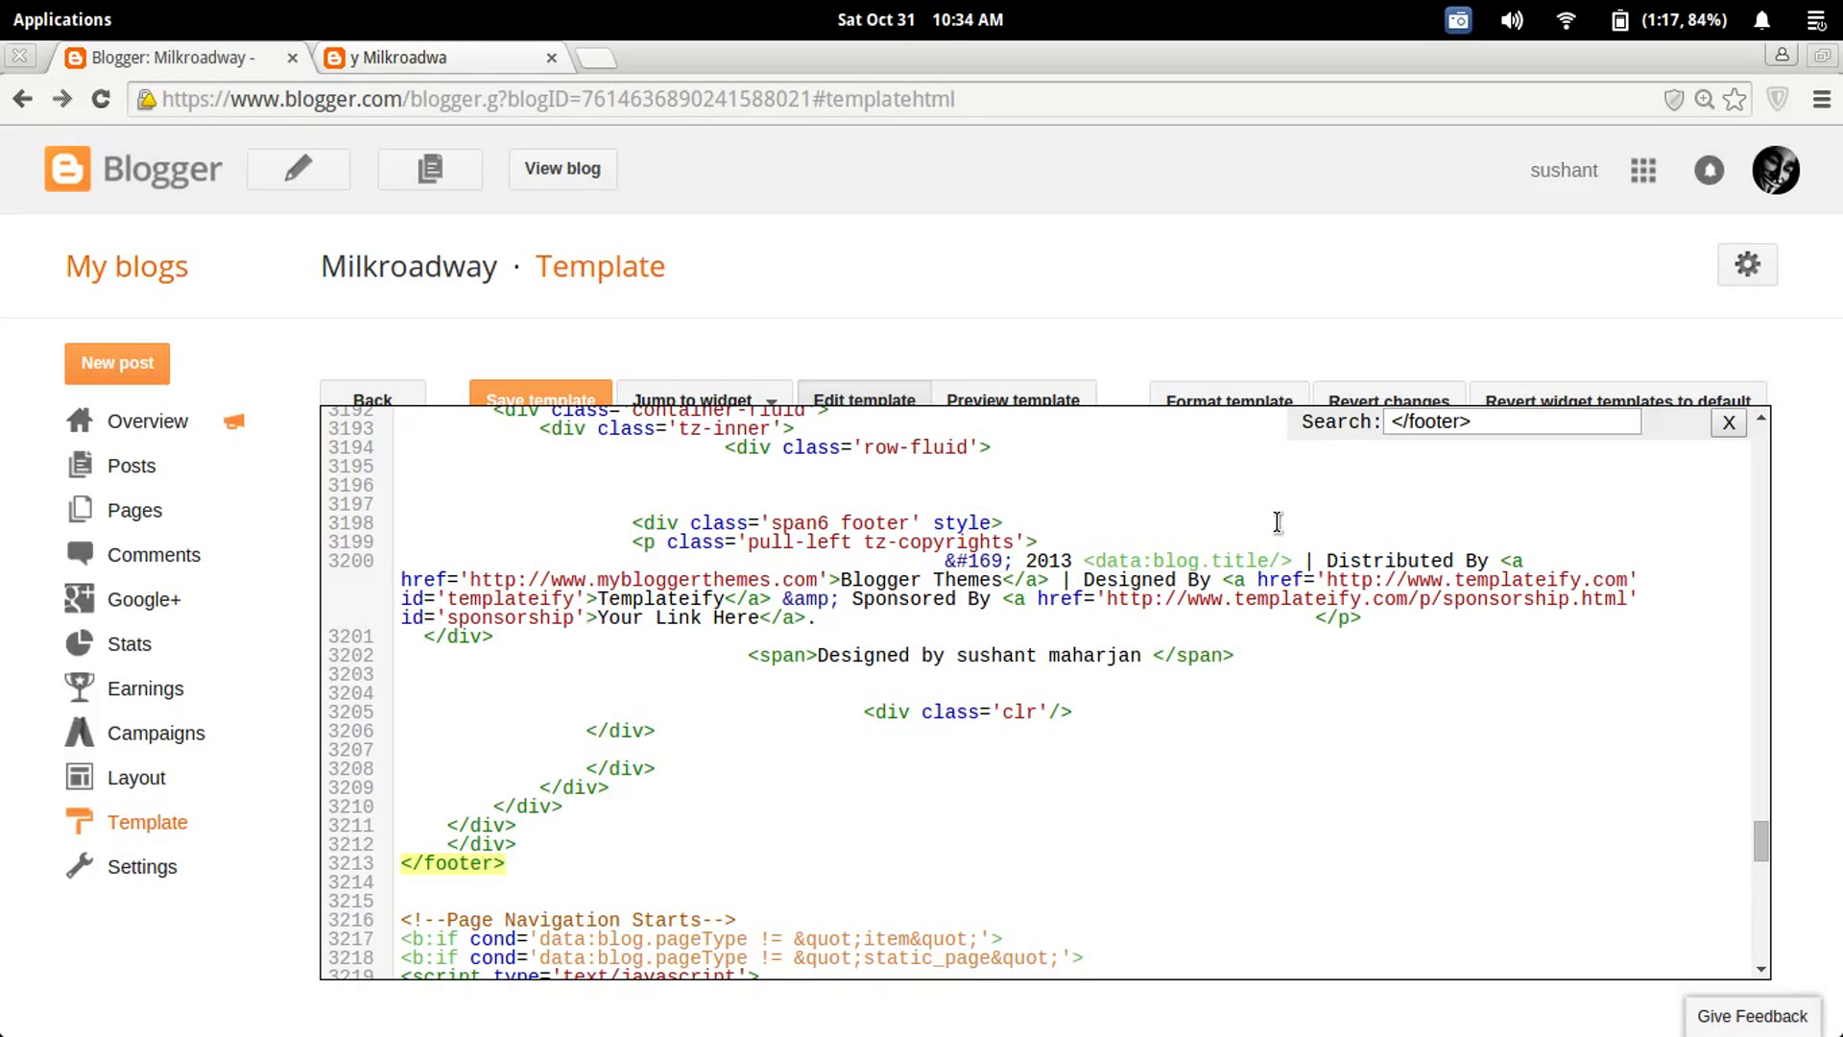
text('')
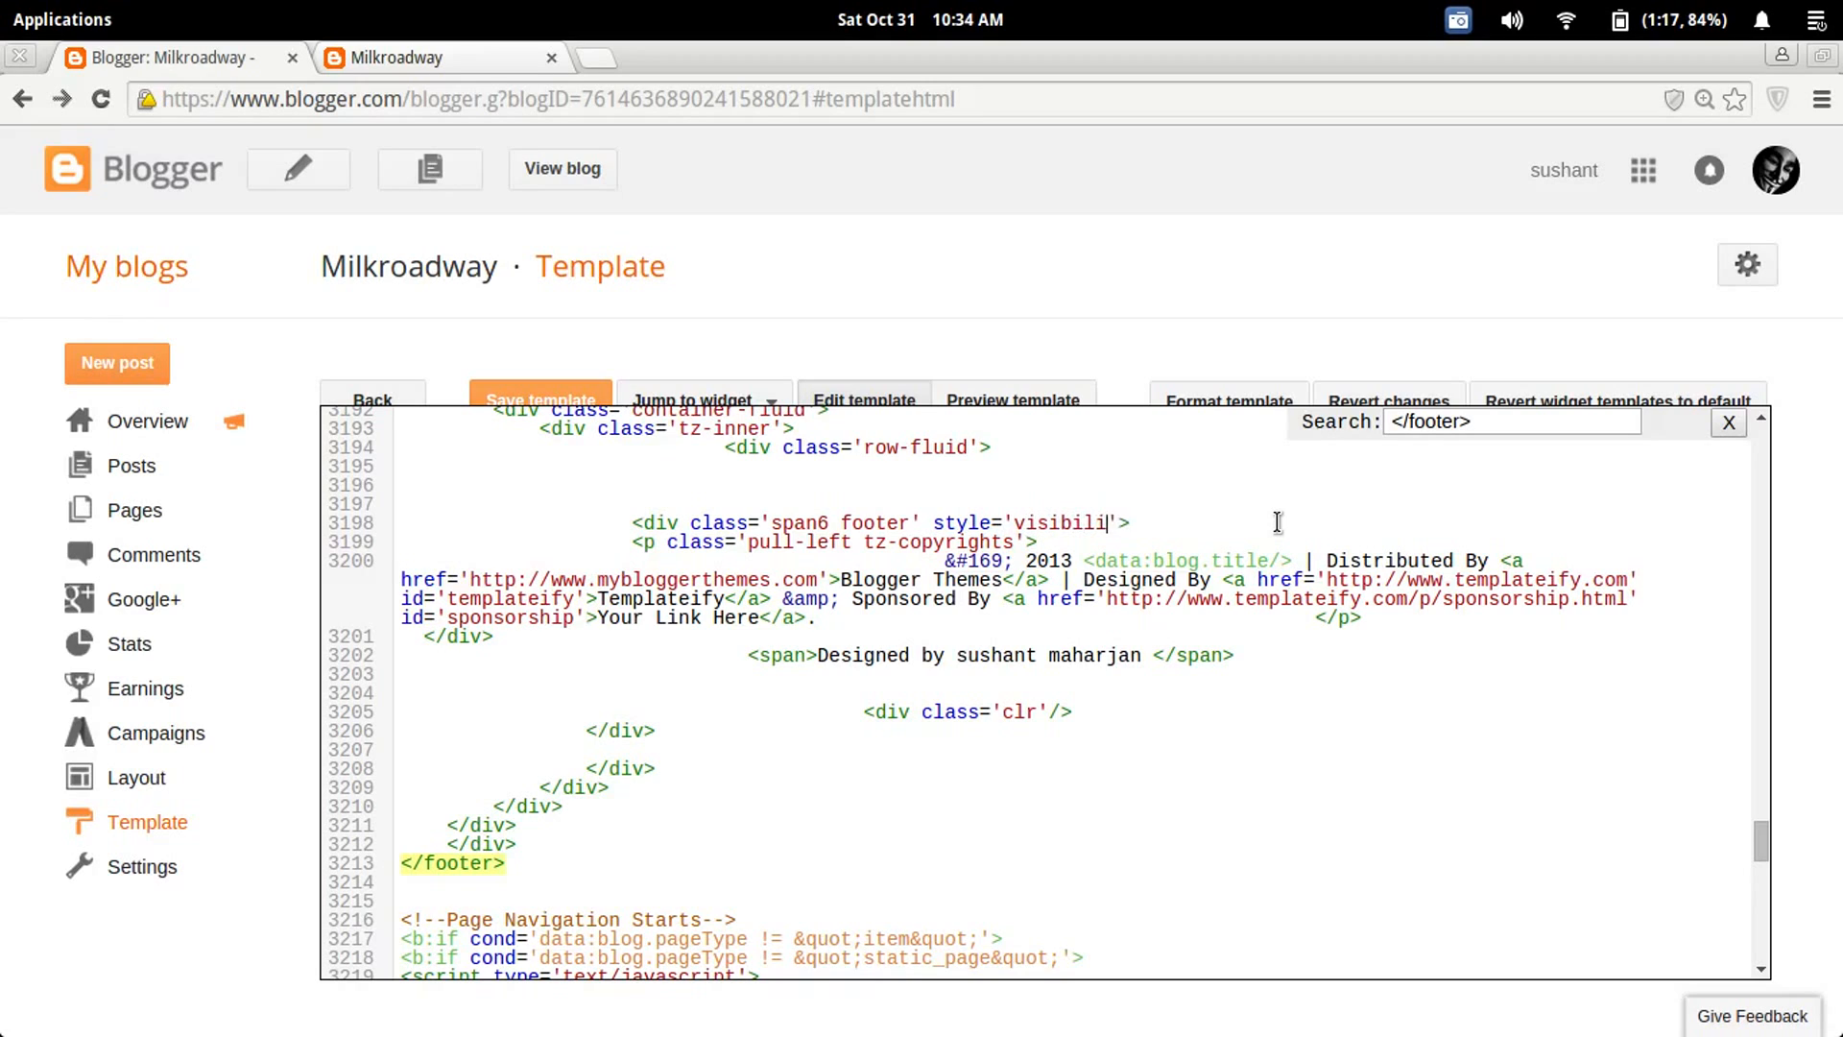
text(ty:h)
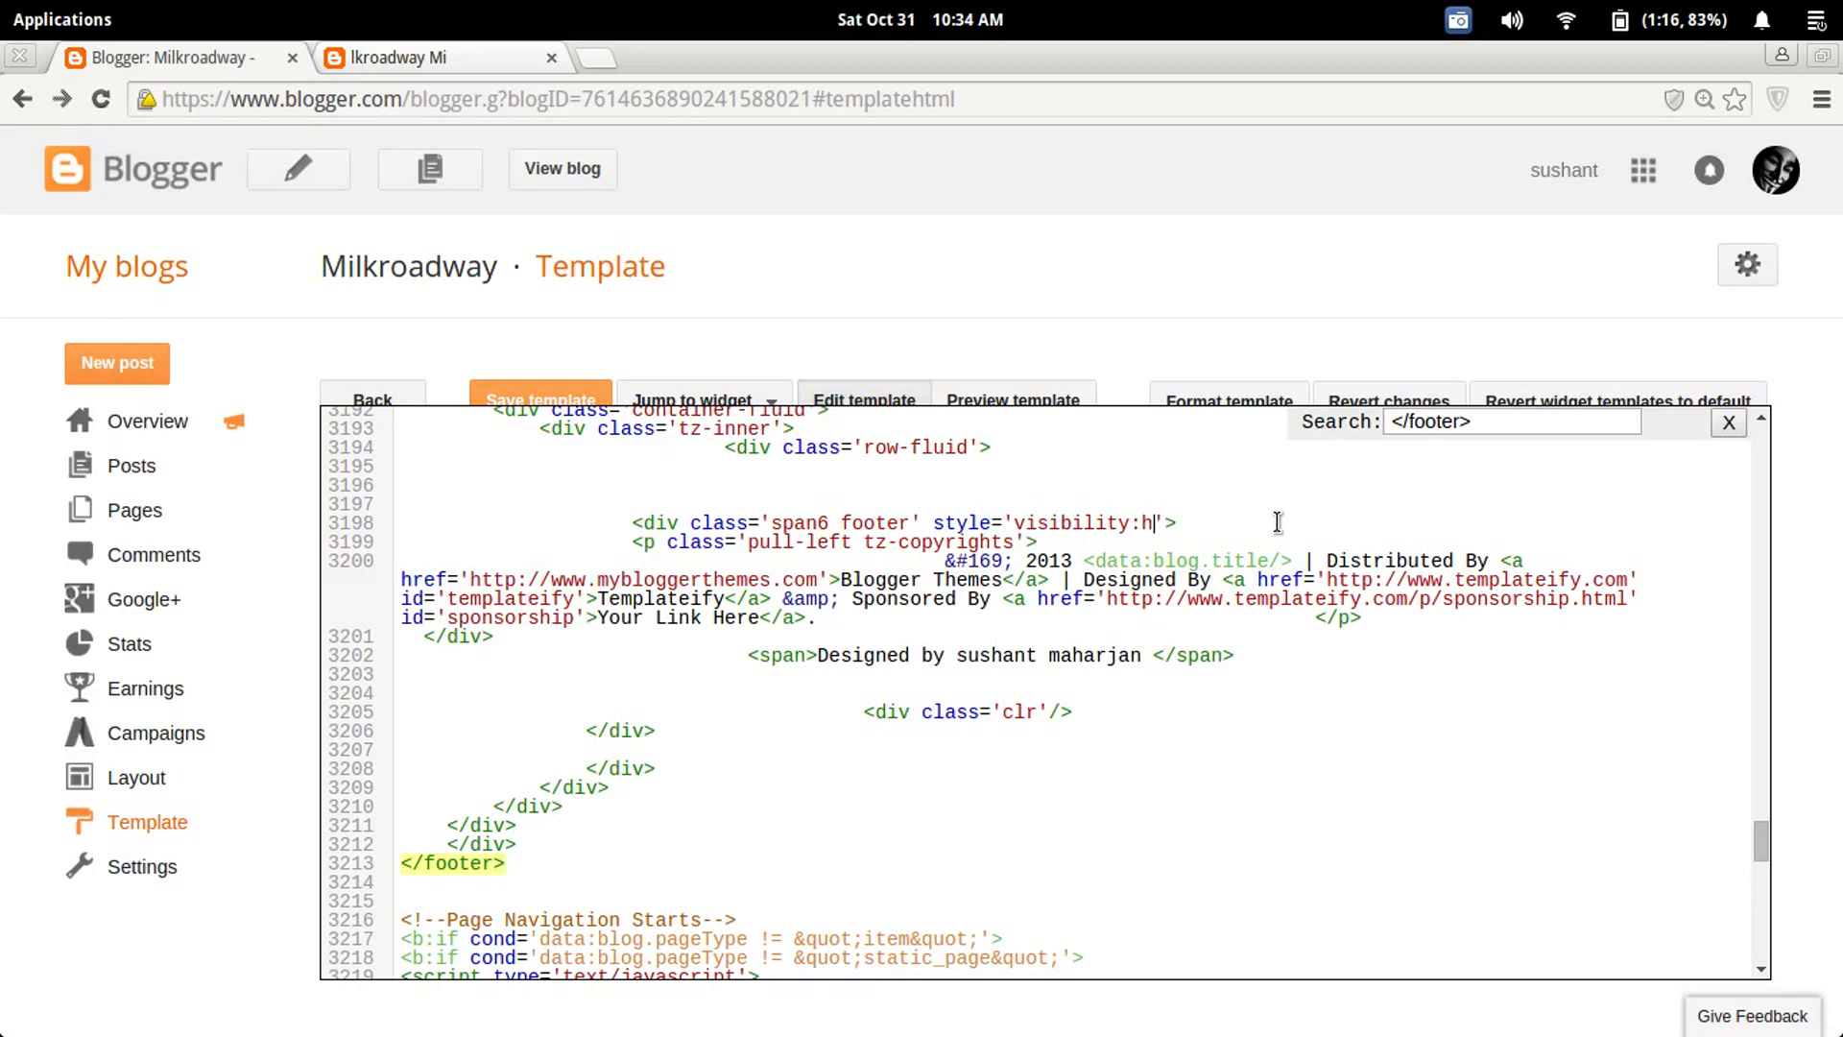
text(idden)
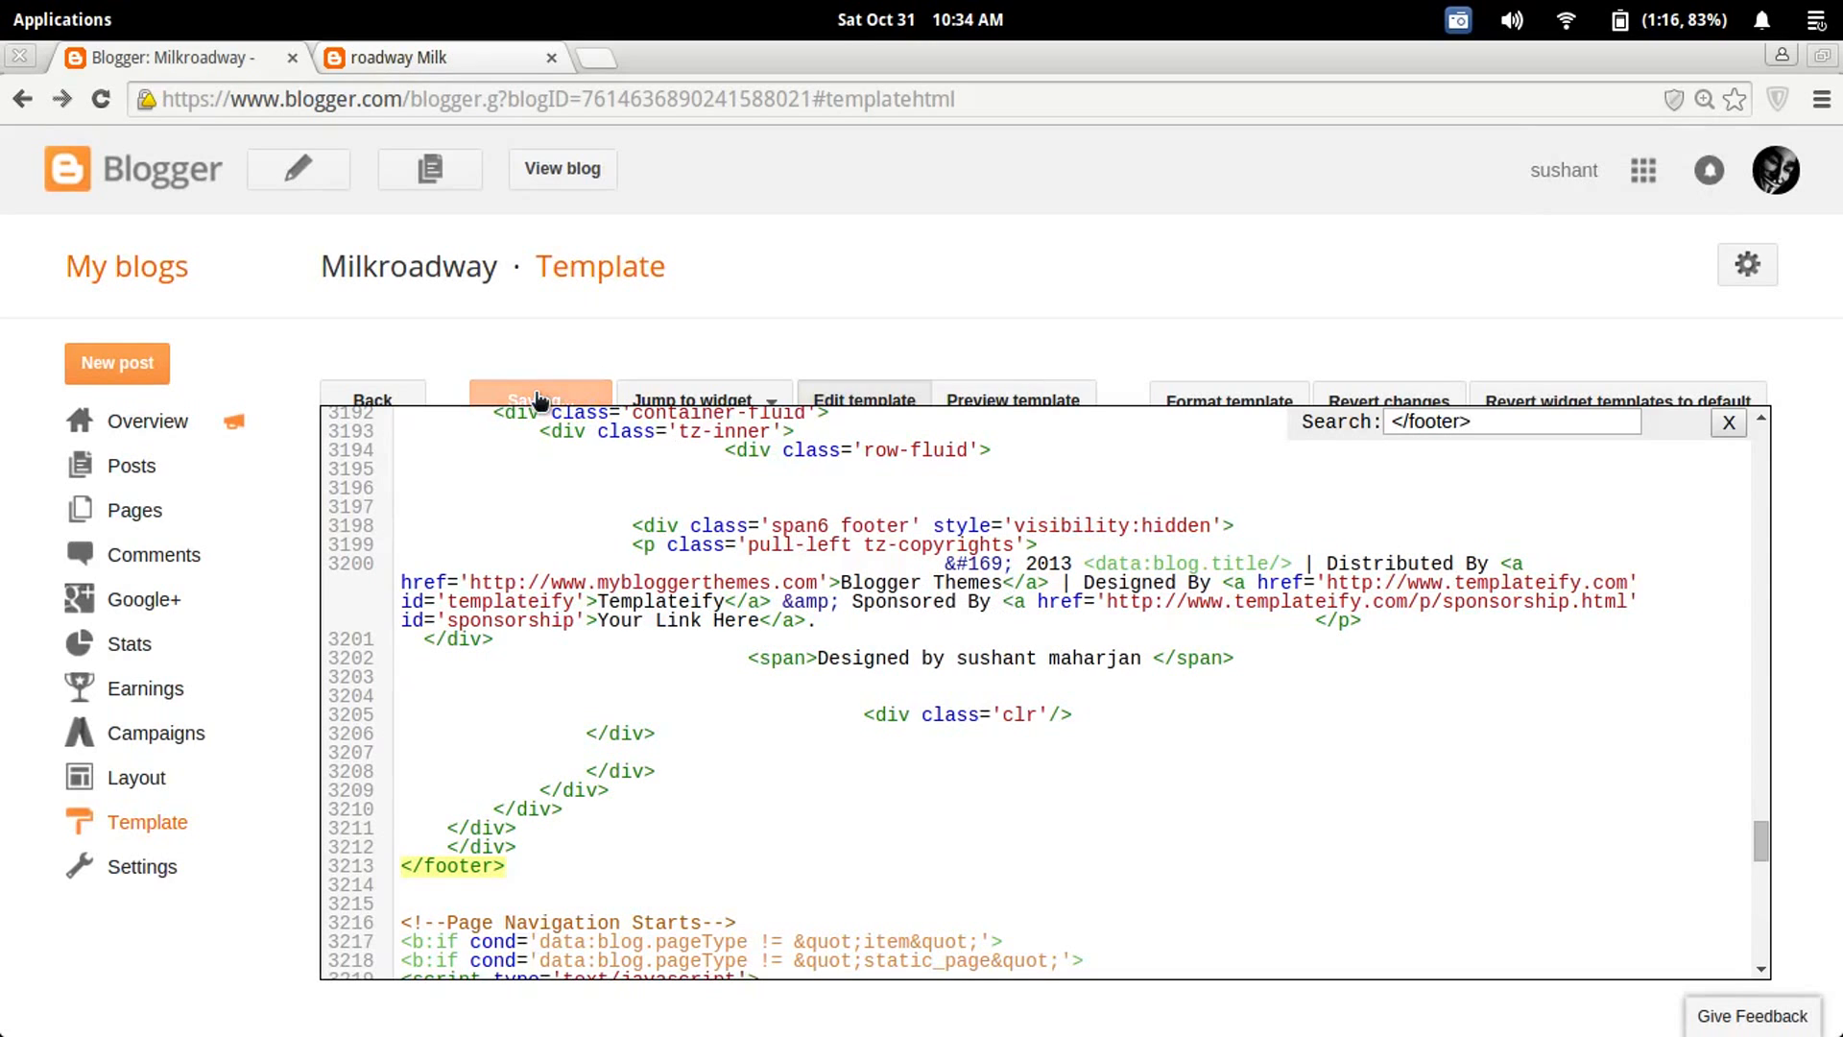
Step: Save the edited template with the hidden footer style
click(539, 399)
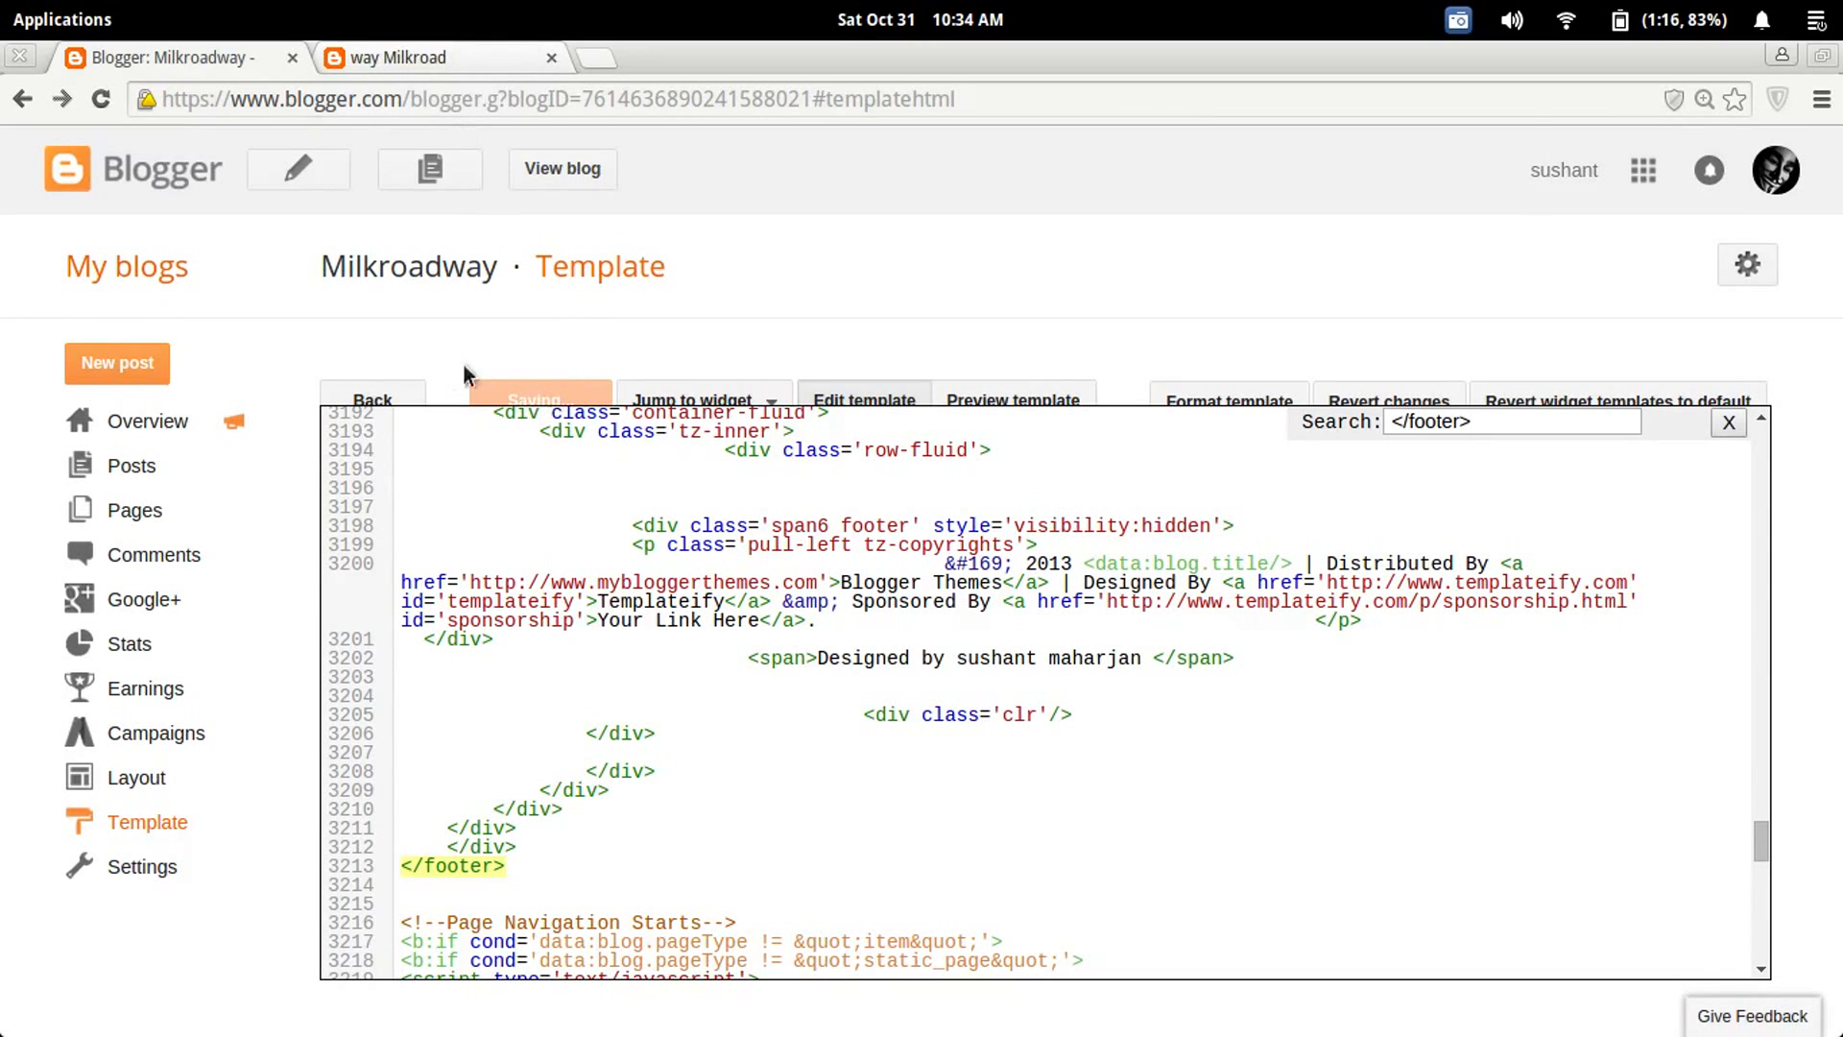
mouse_move(503, 342)
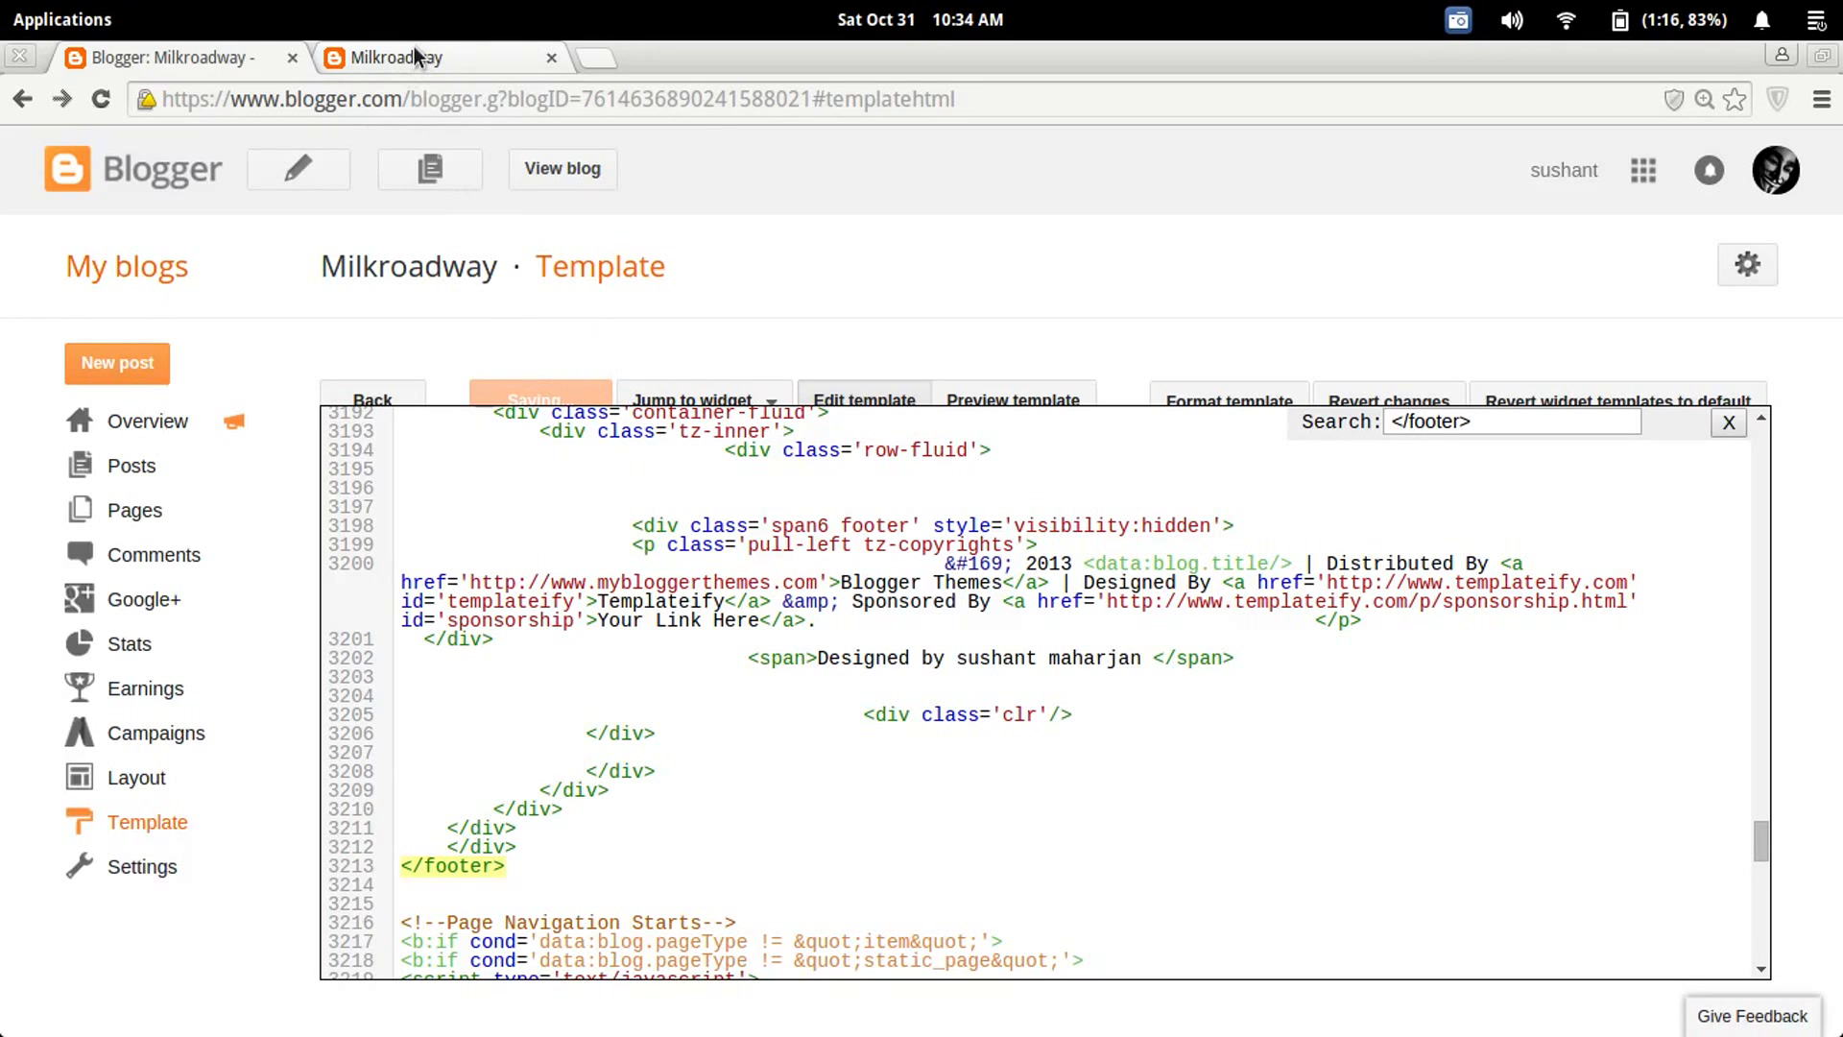
mouse_move(417, 56)
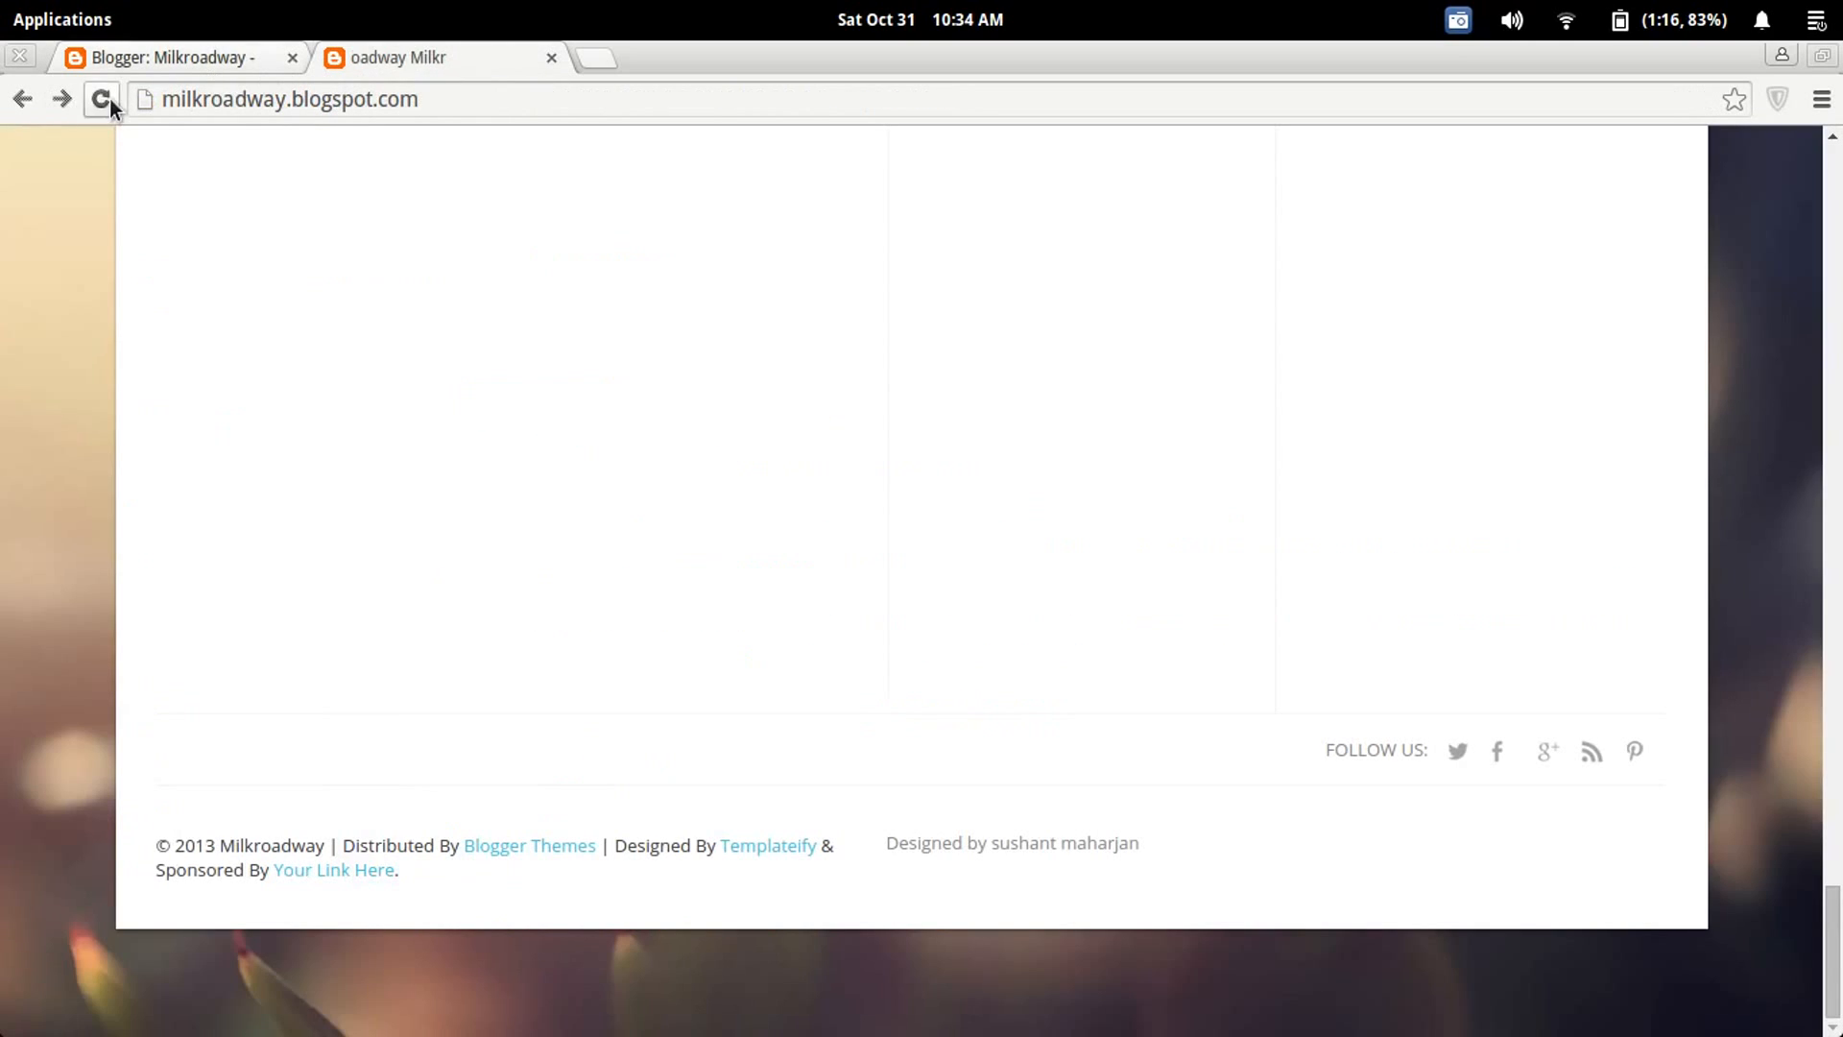
Step: Reload the live blog to confirm the original credits are gone, then return to the template code
click(101, 97)
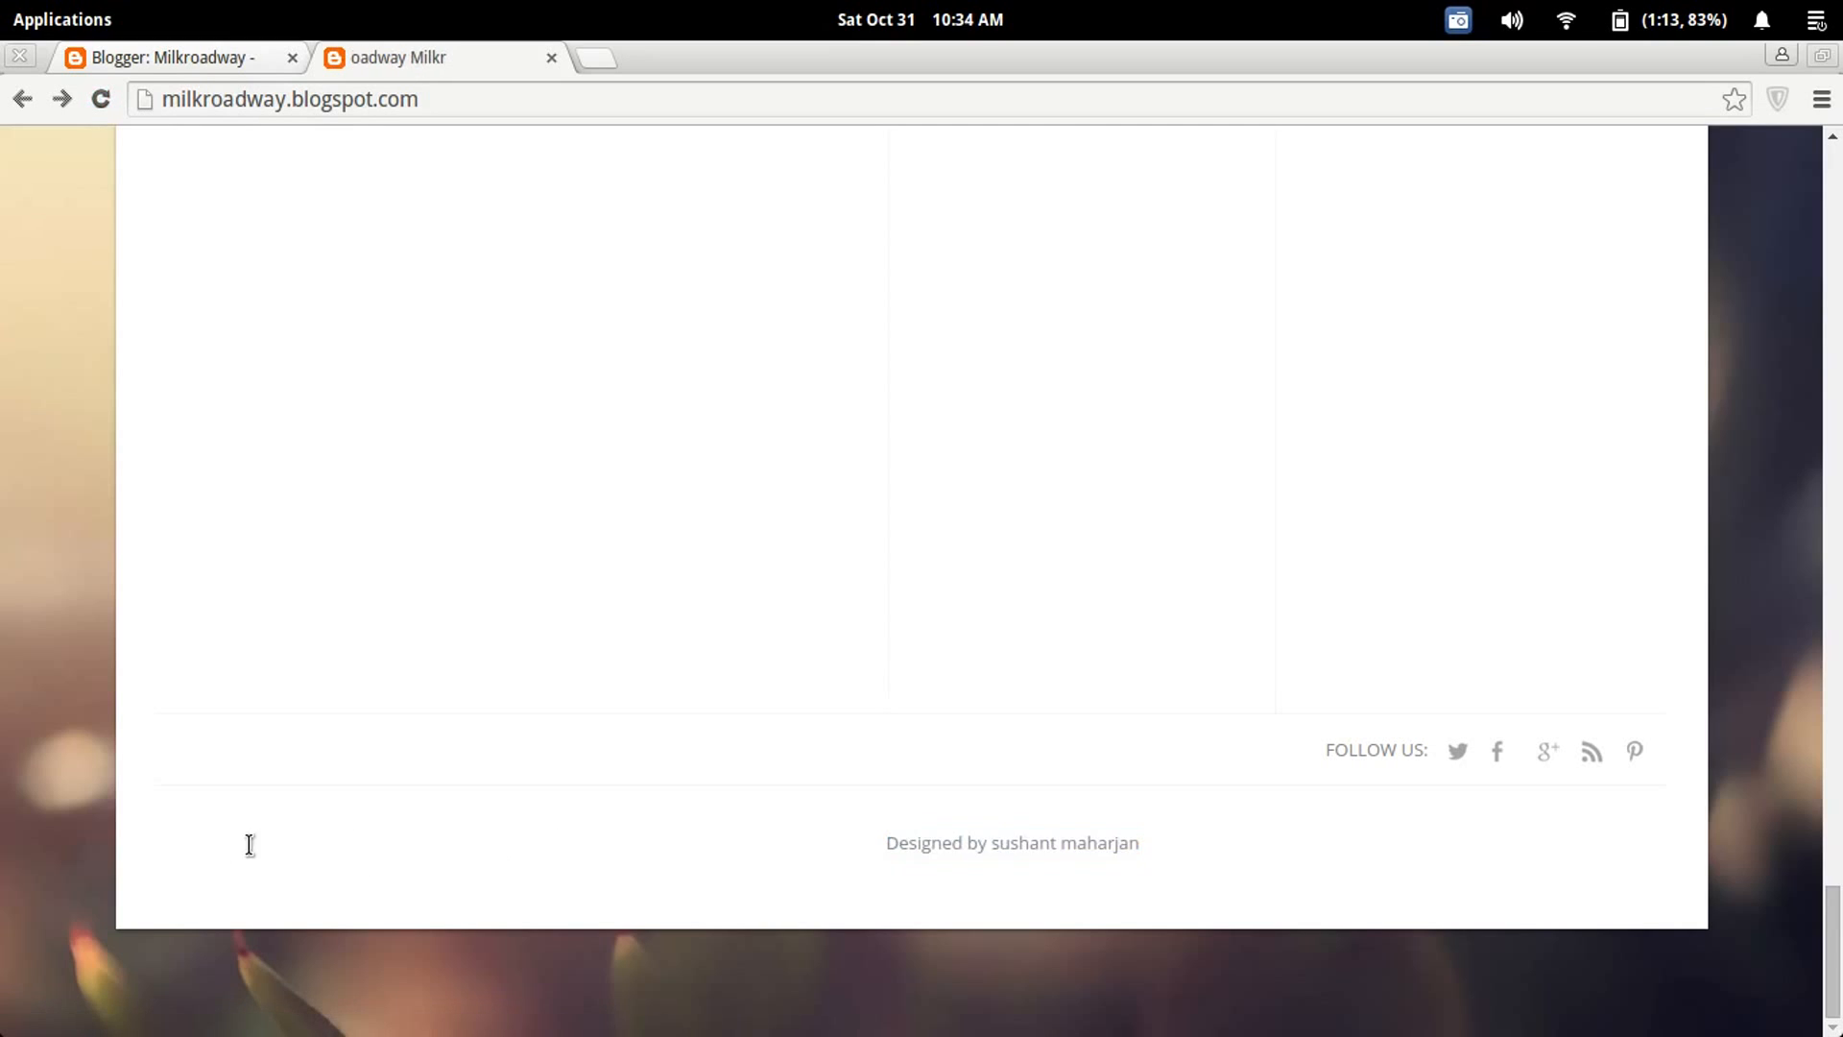
triple_click(1012, 843)
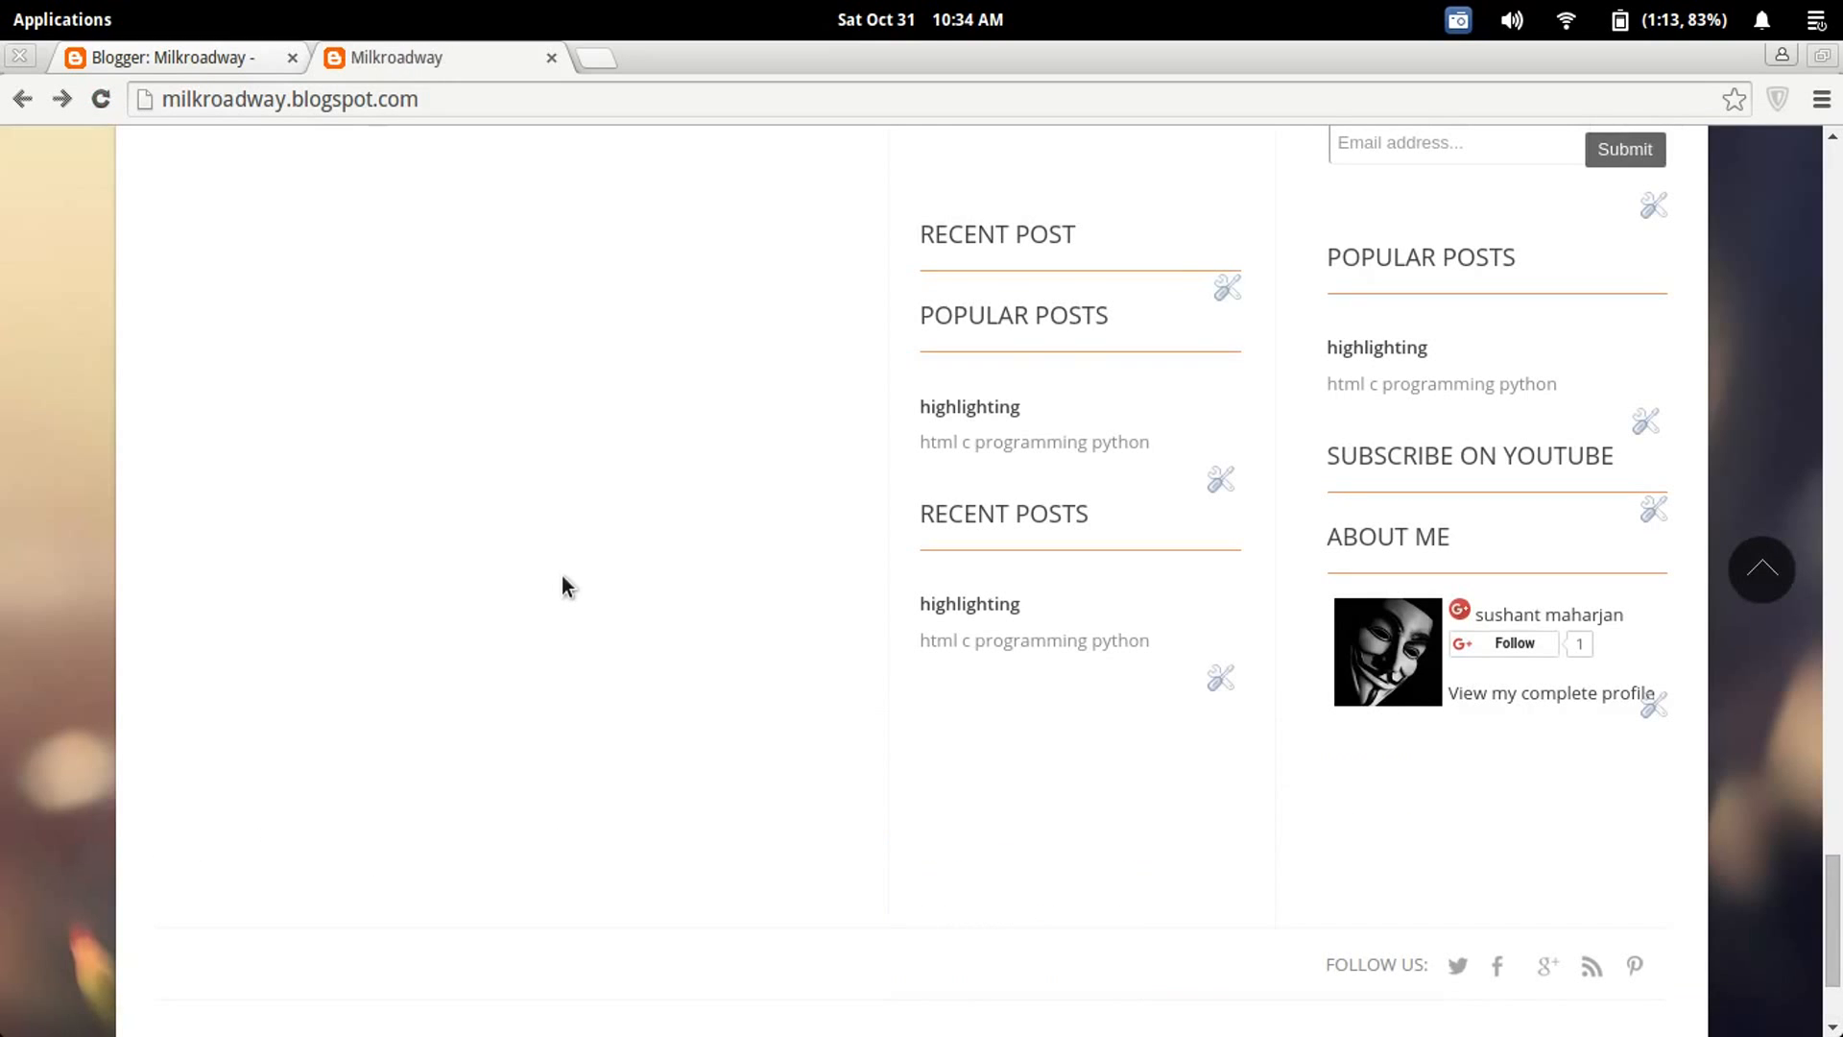
scroll(down, 3)
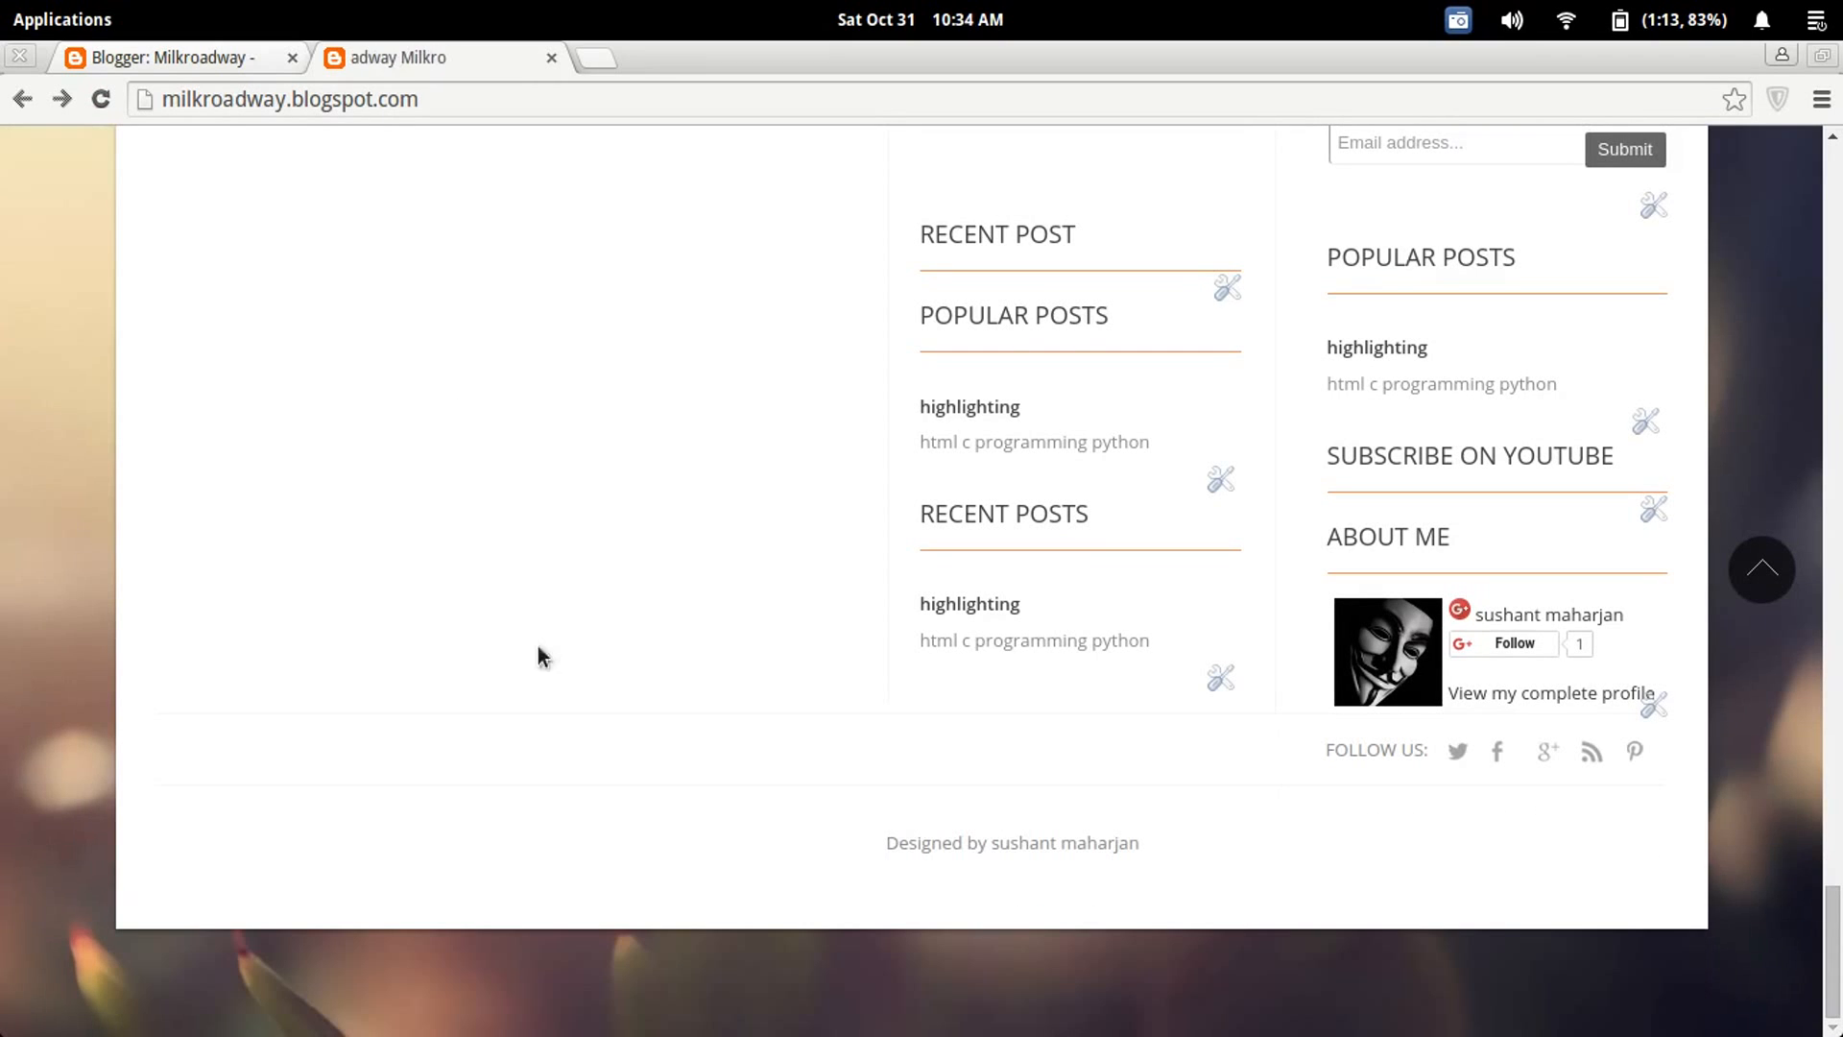
click(165, 58)
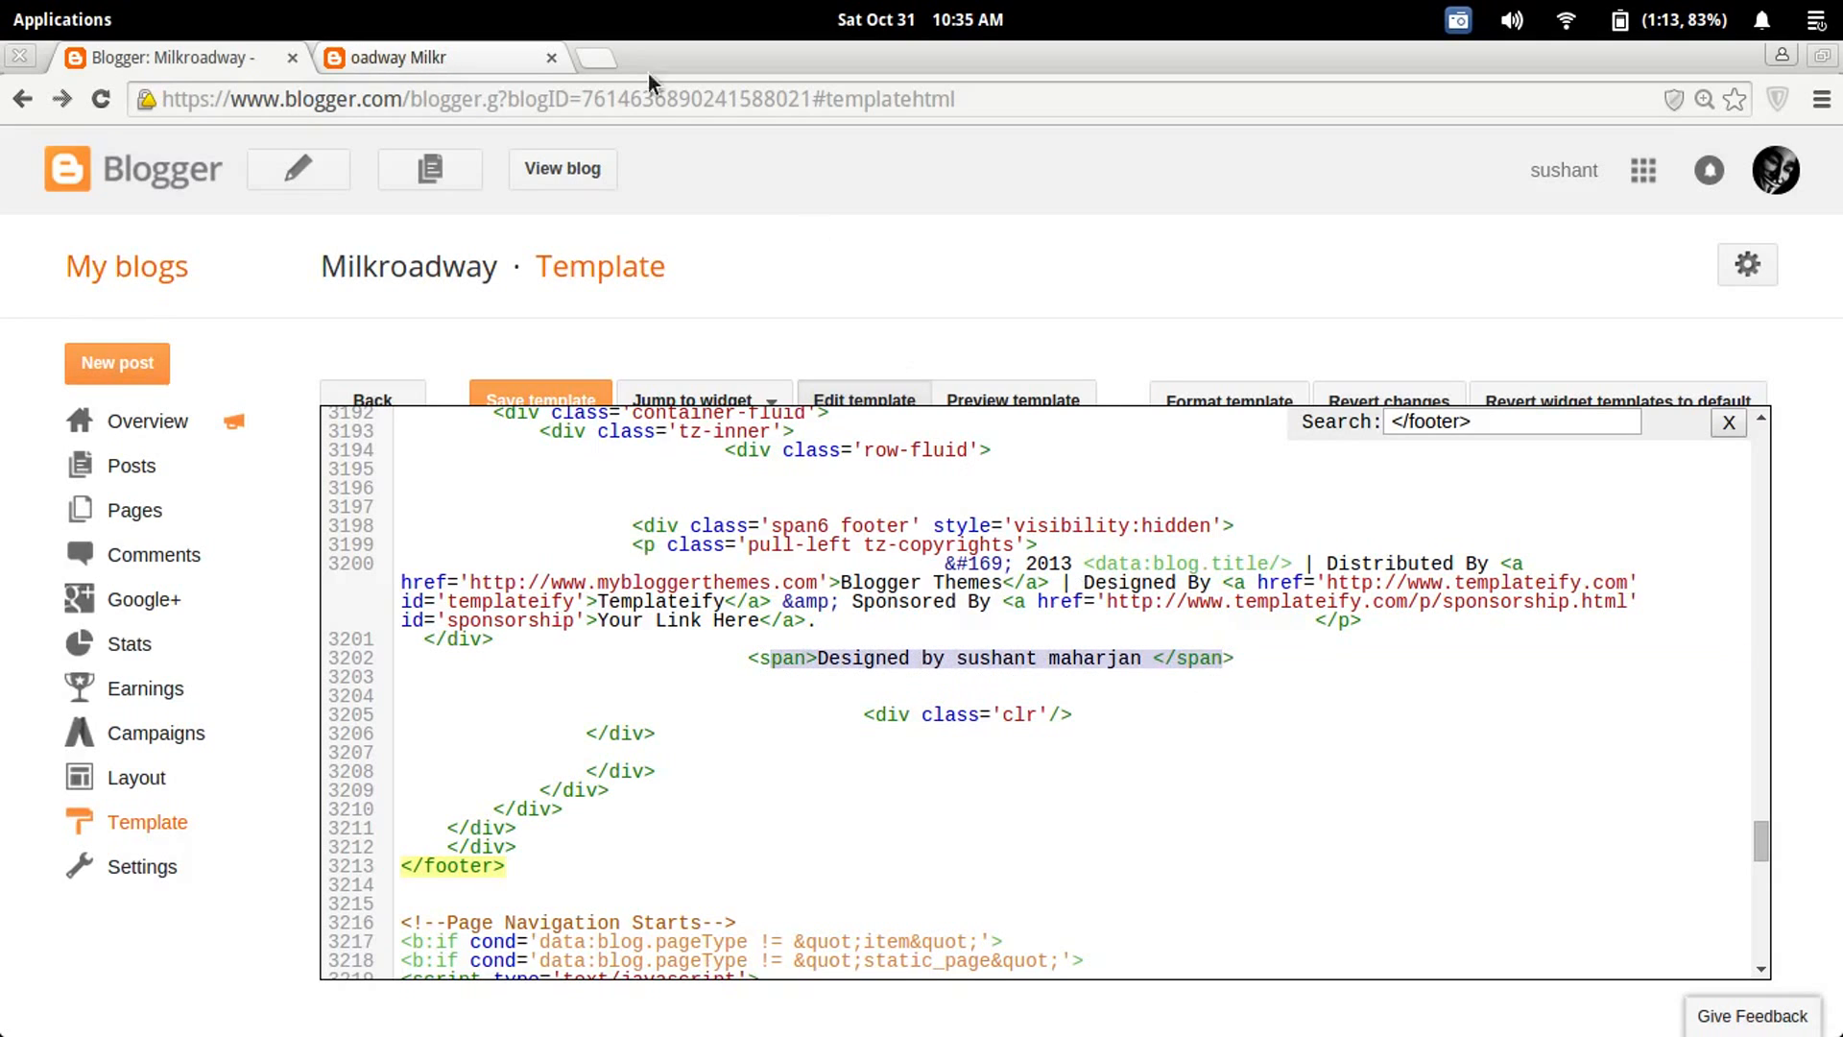
Step: Review the hidden footer markup, then switch back to the live blog showing only the designer credit
click(422, 56)
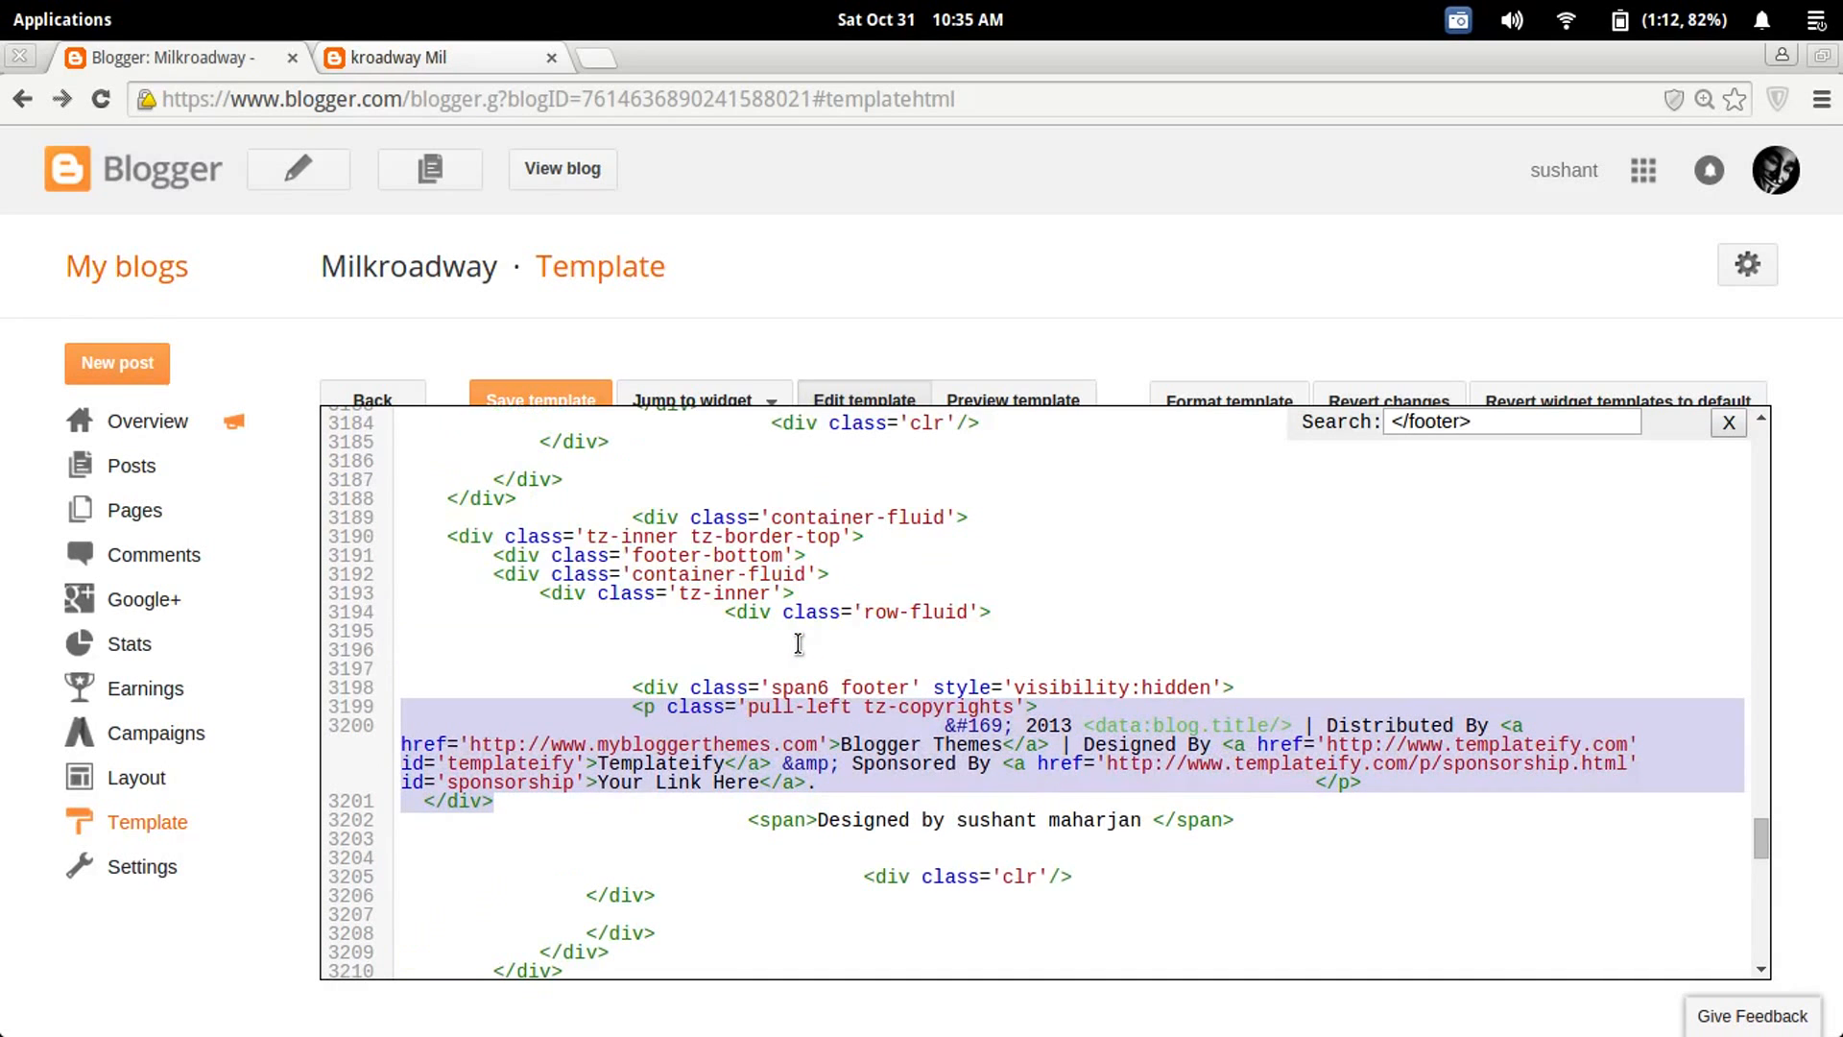
scroll(down, 3)
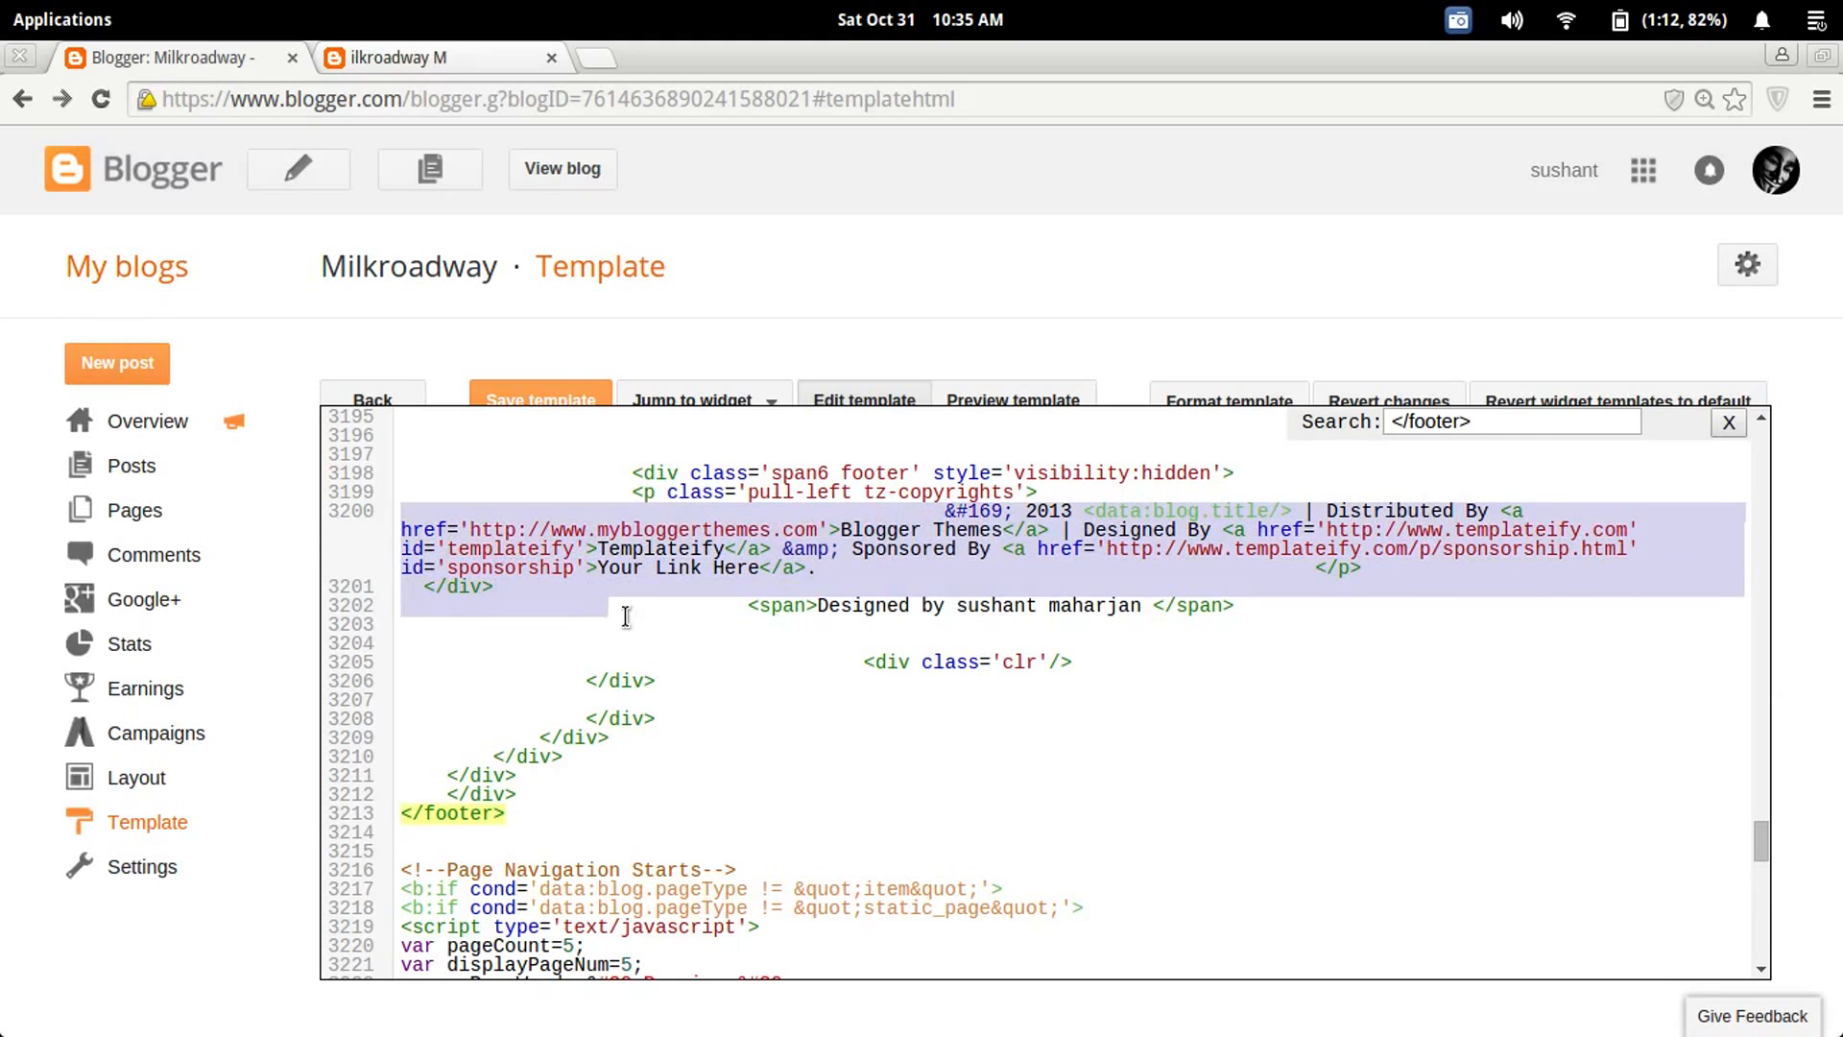
click(423, 58)
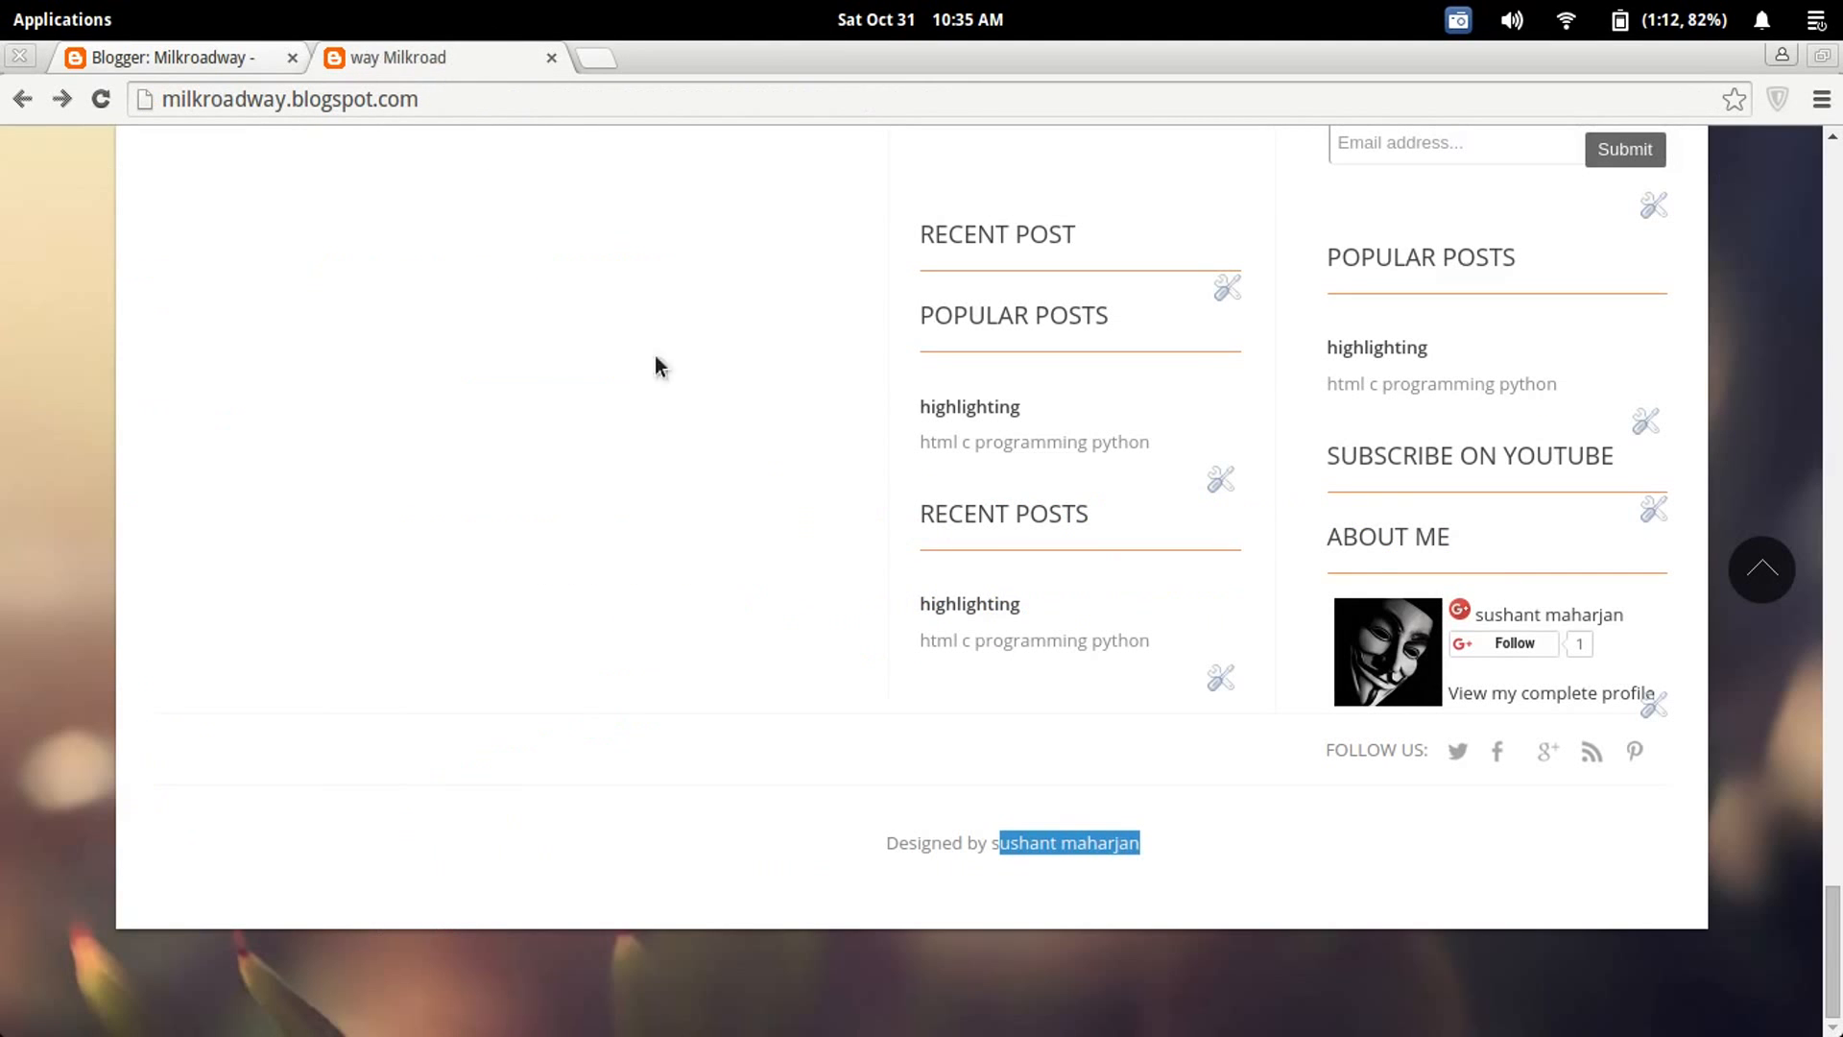